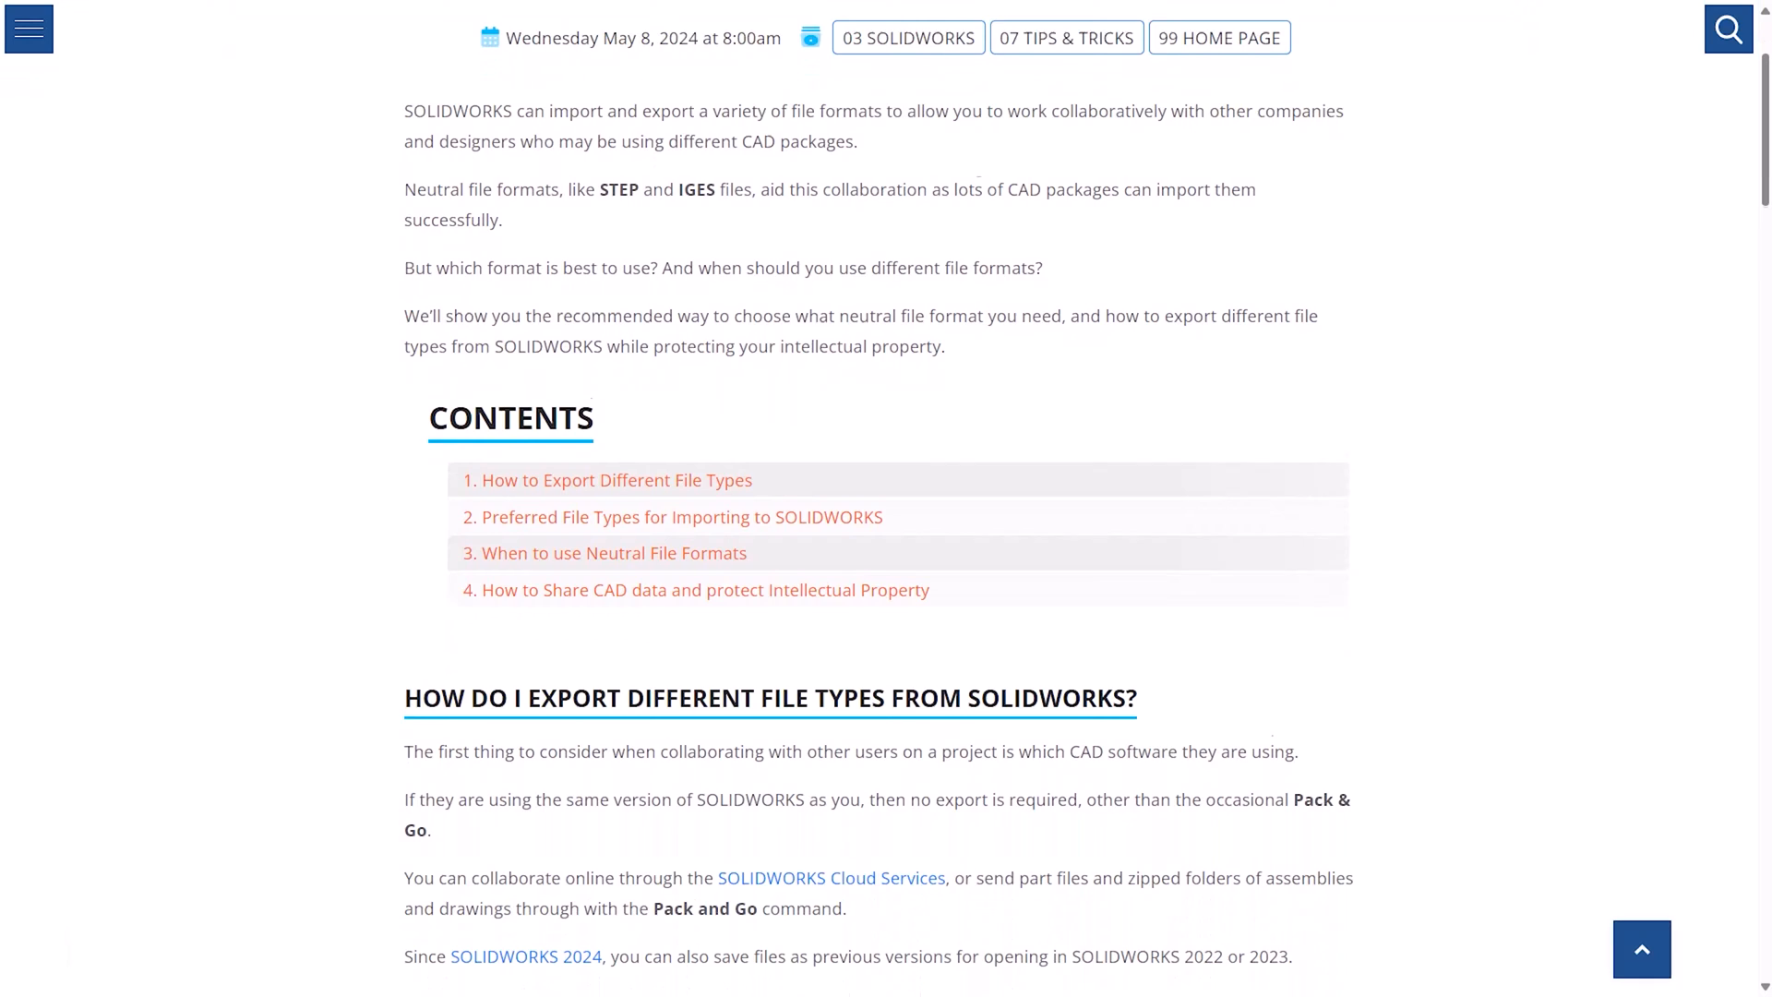
Step: Start Save As and choose STEP AP214 as the export file type
scroll("down", 3)
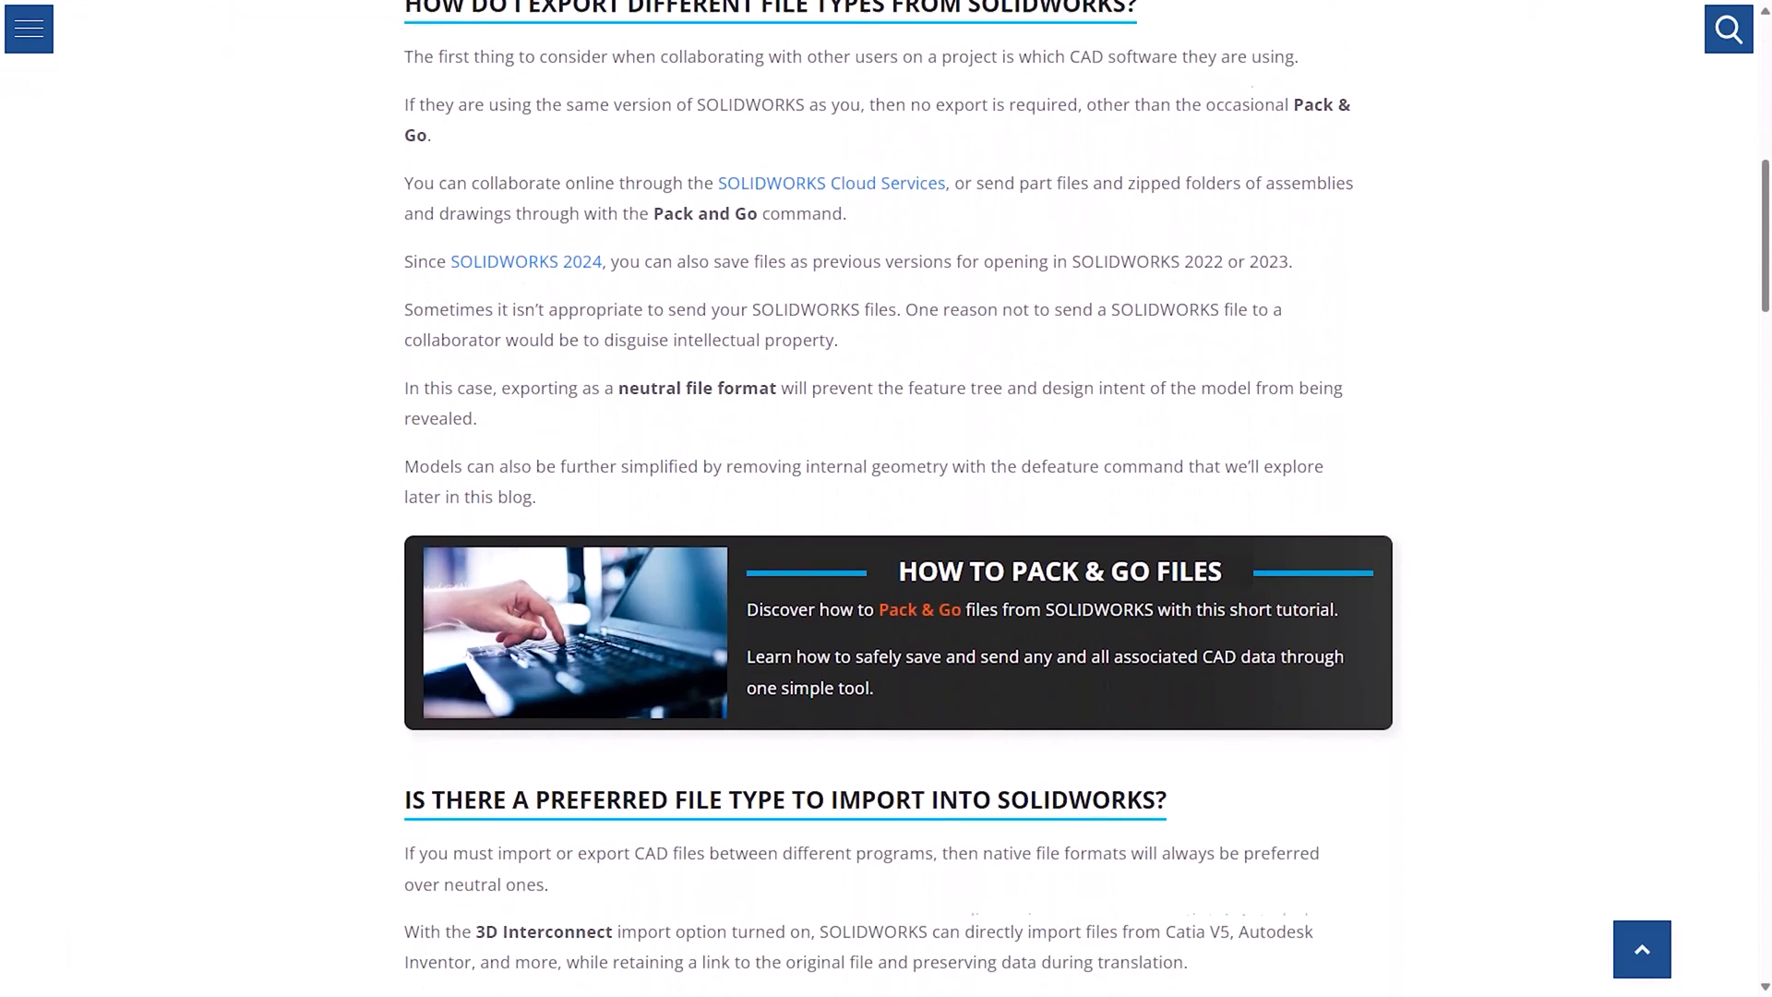
scroll("down", 3)
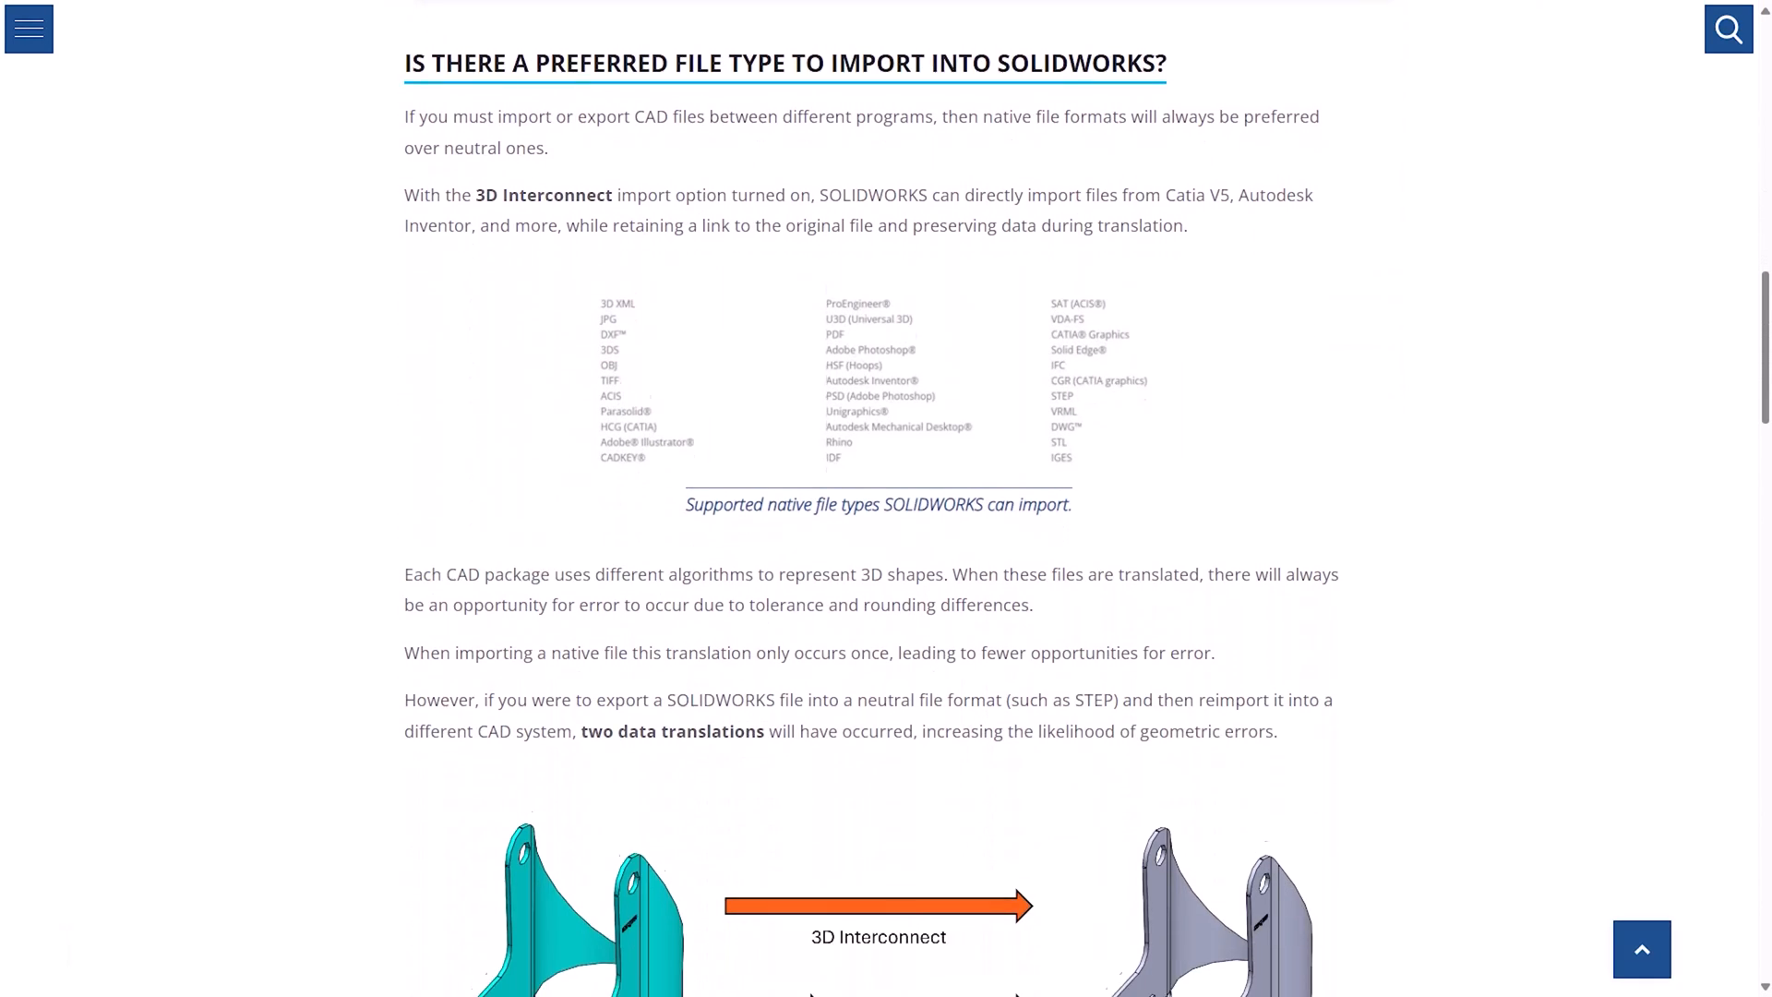
scroll("down", 3)
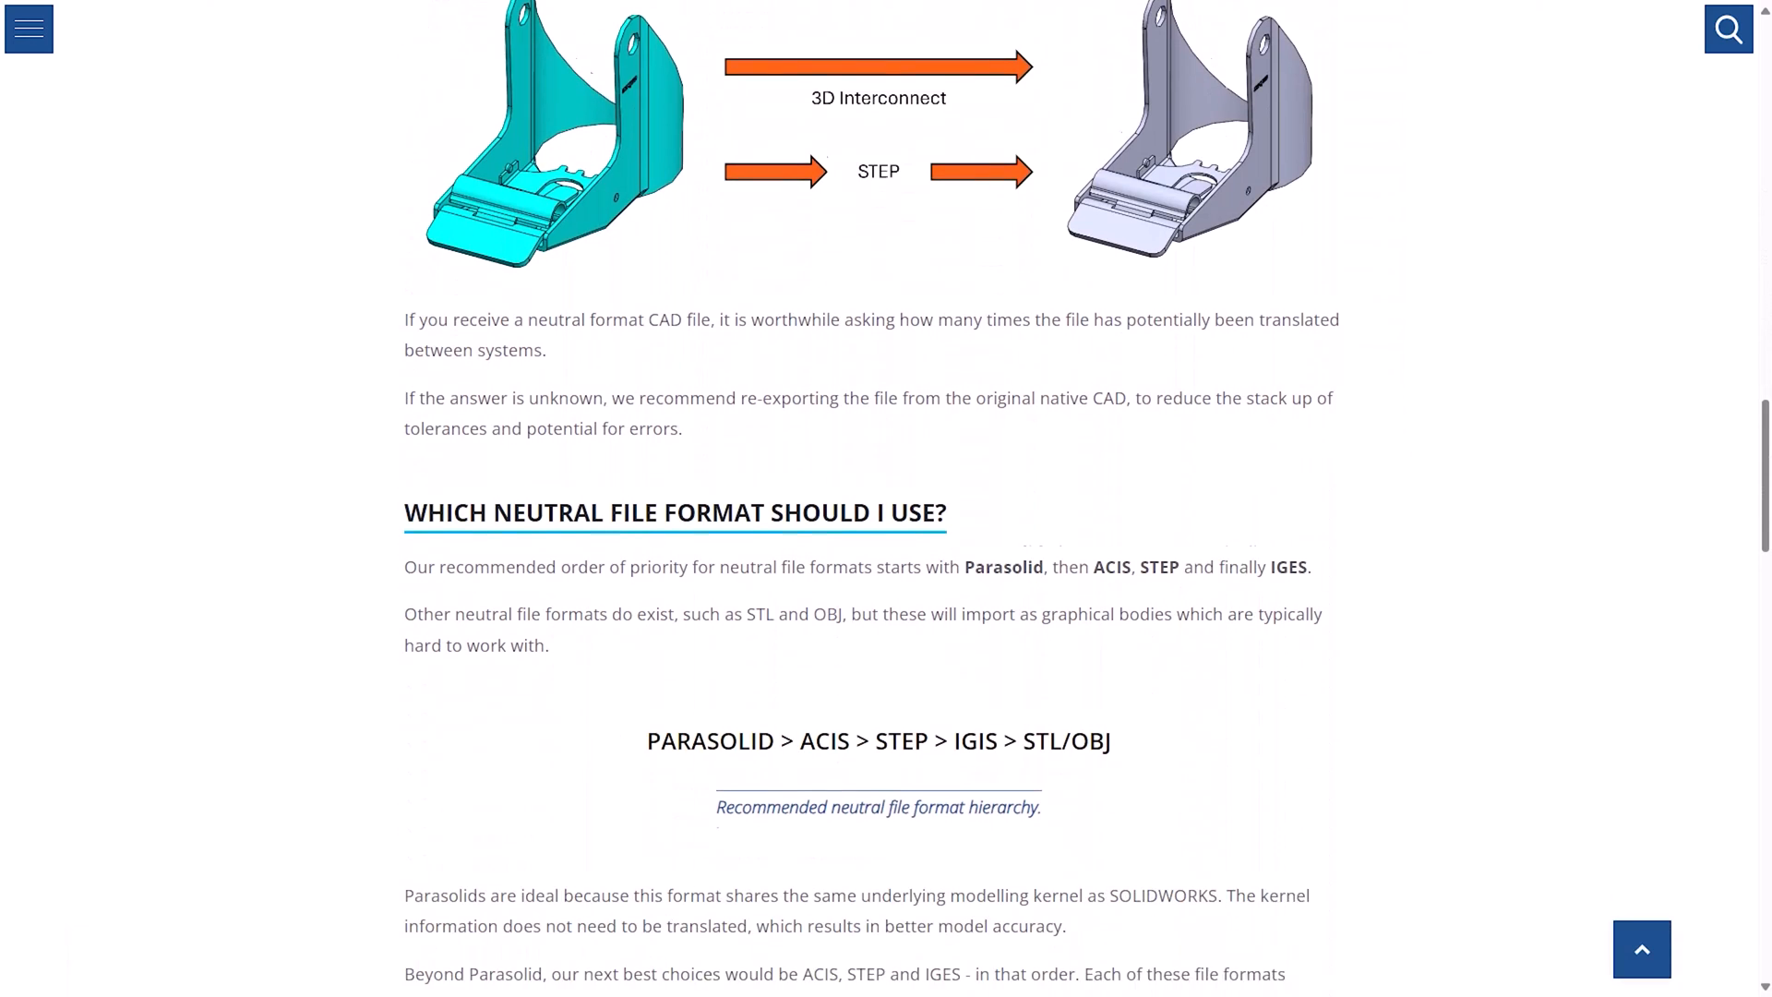
scroll("down", 3)
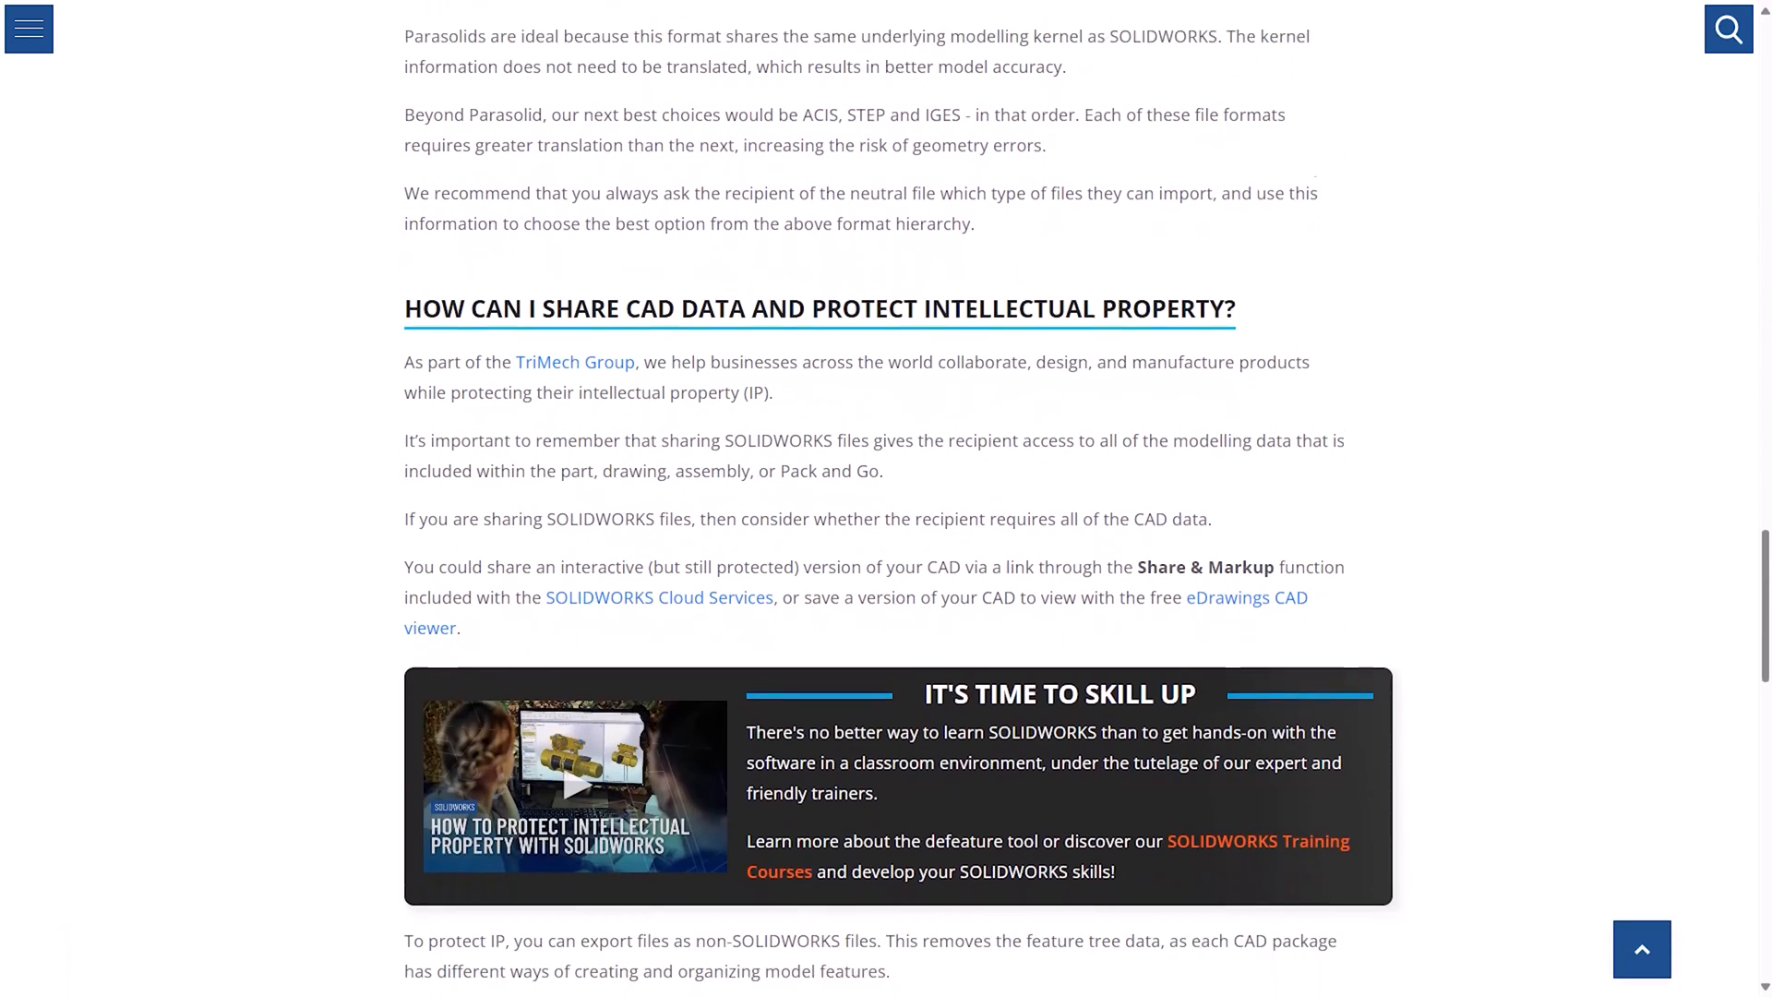
scroll("down", 3)
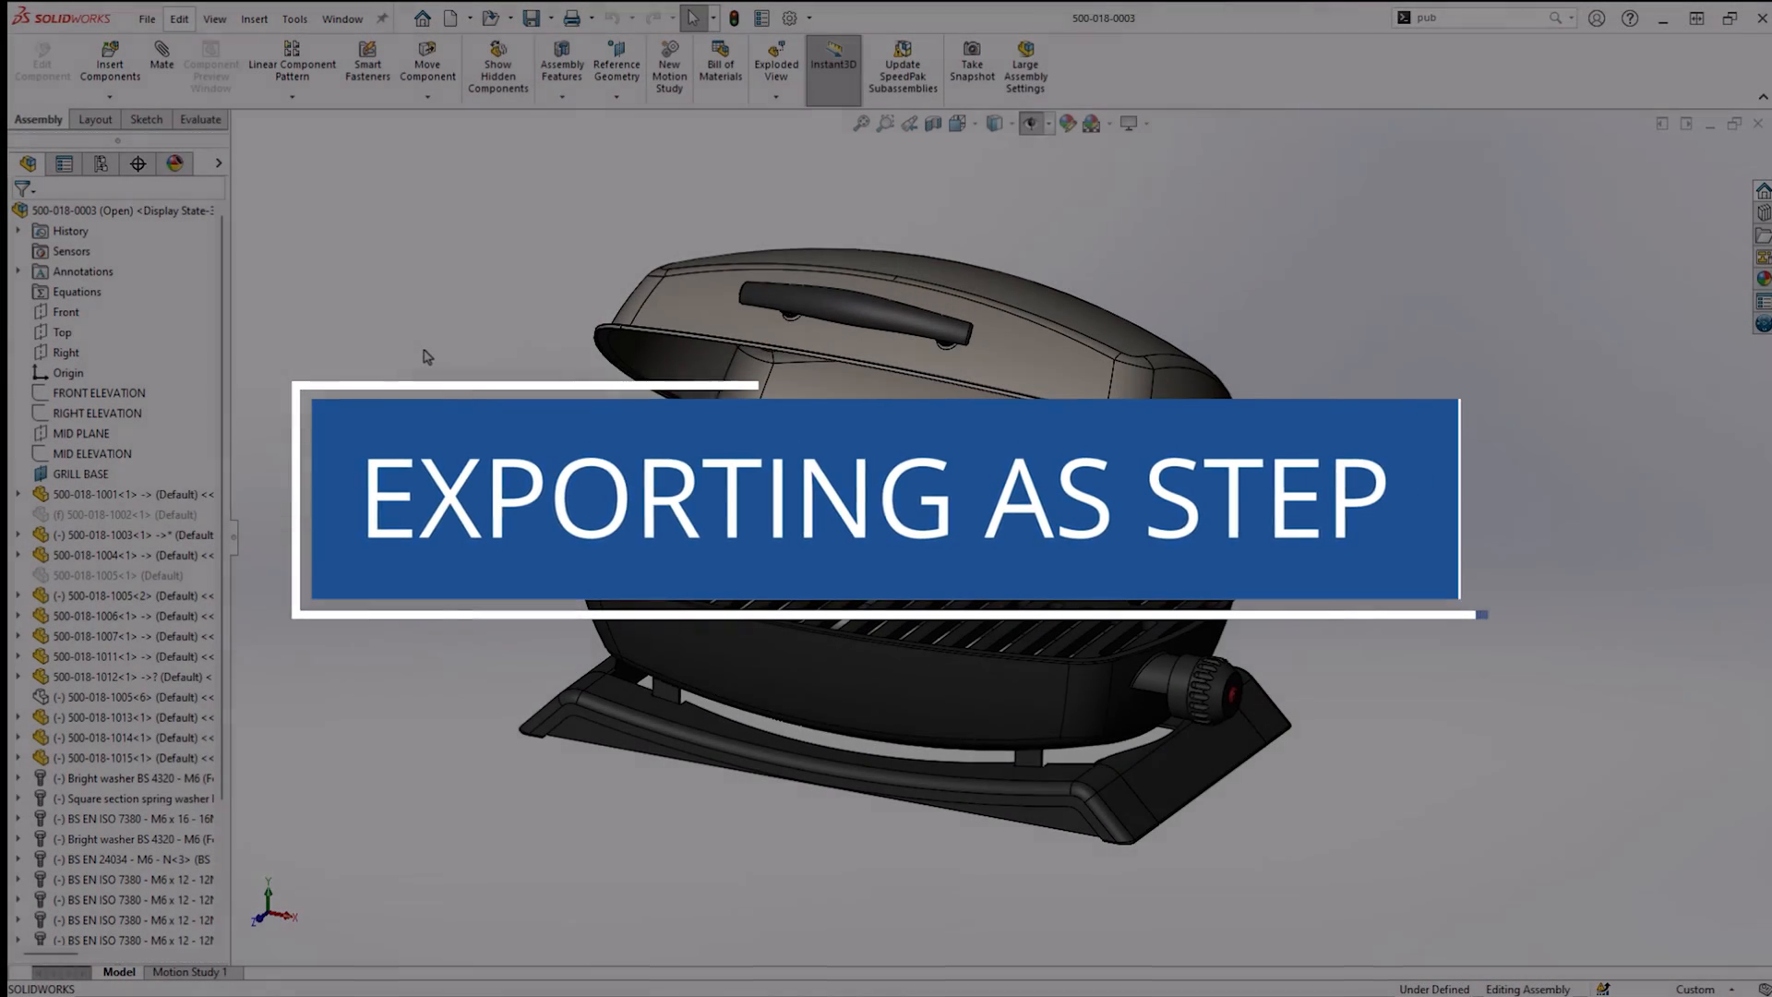
left_click(147, 18)
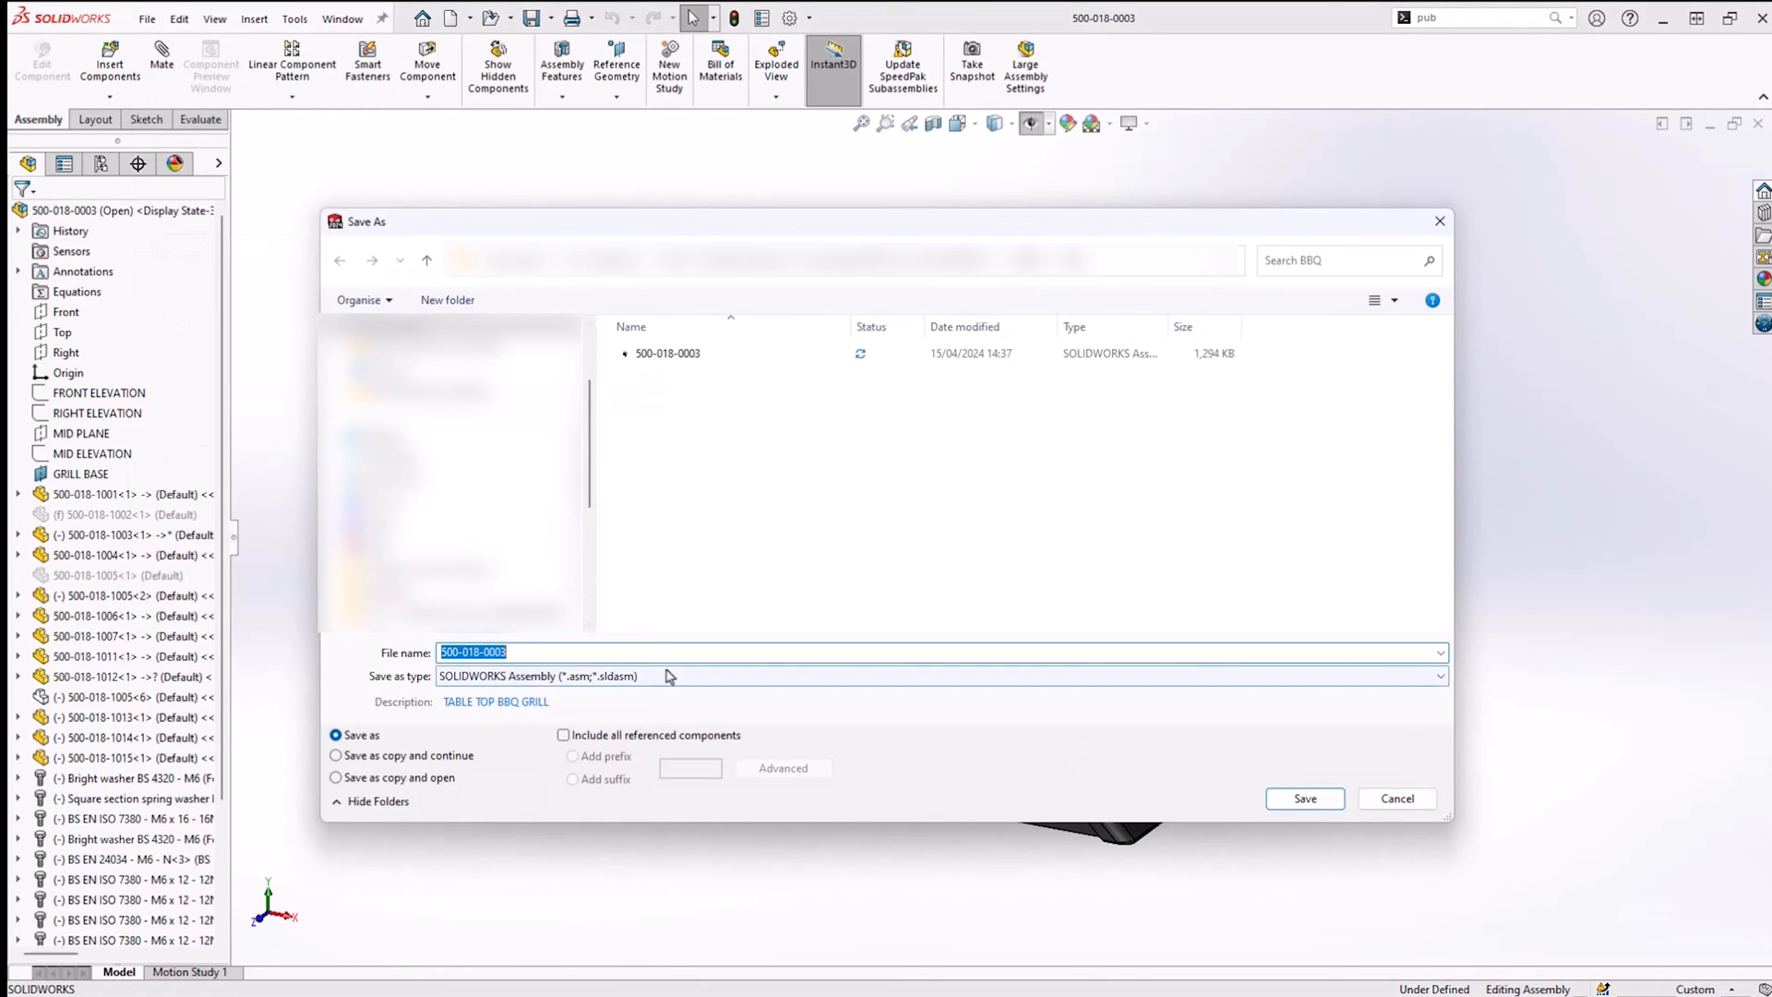
left_click(1438, 676)
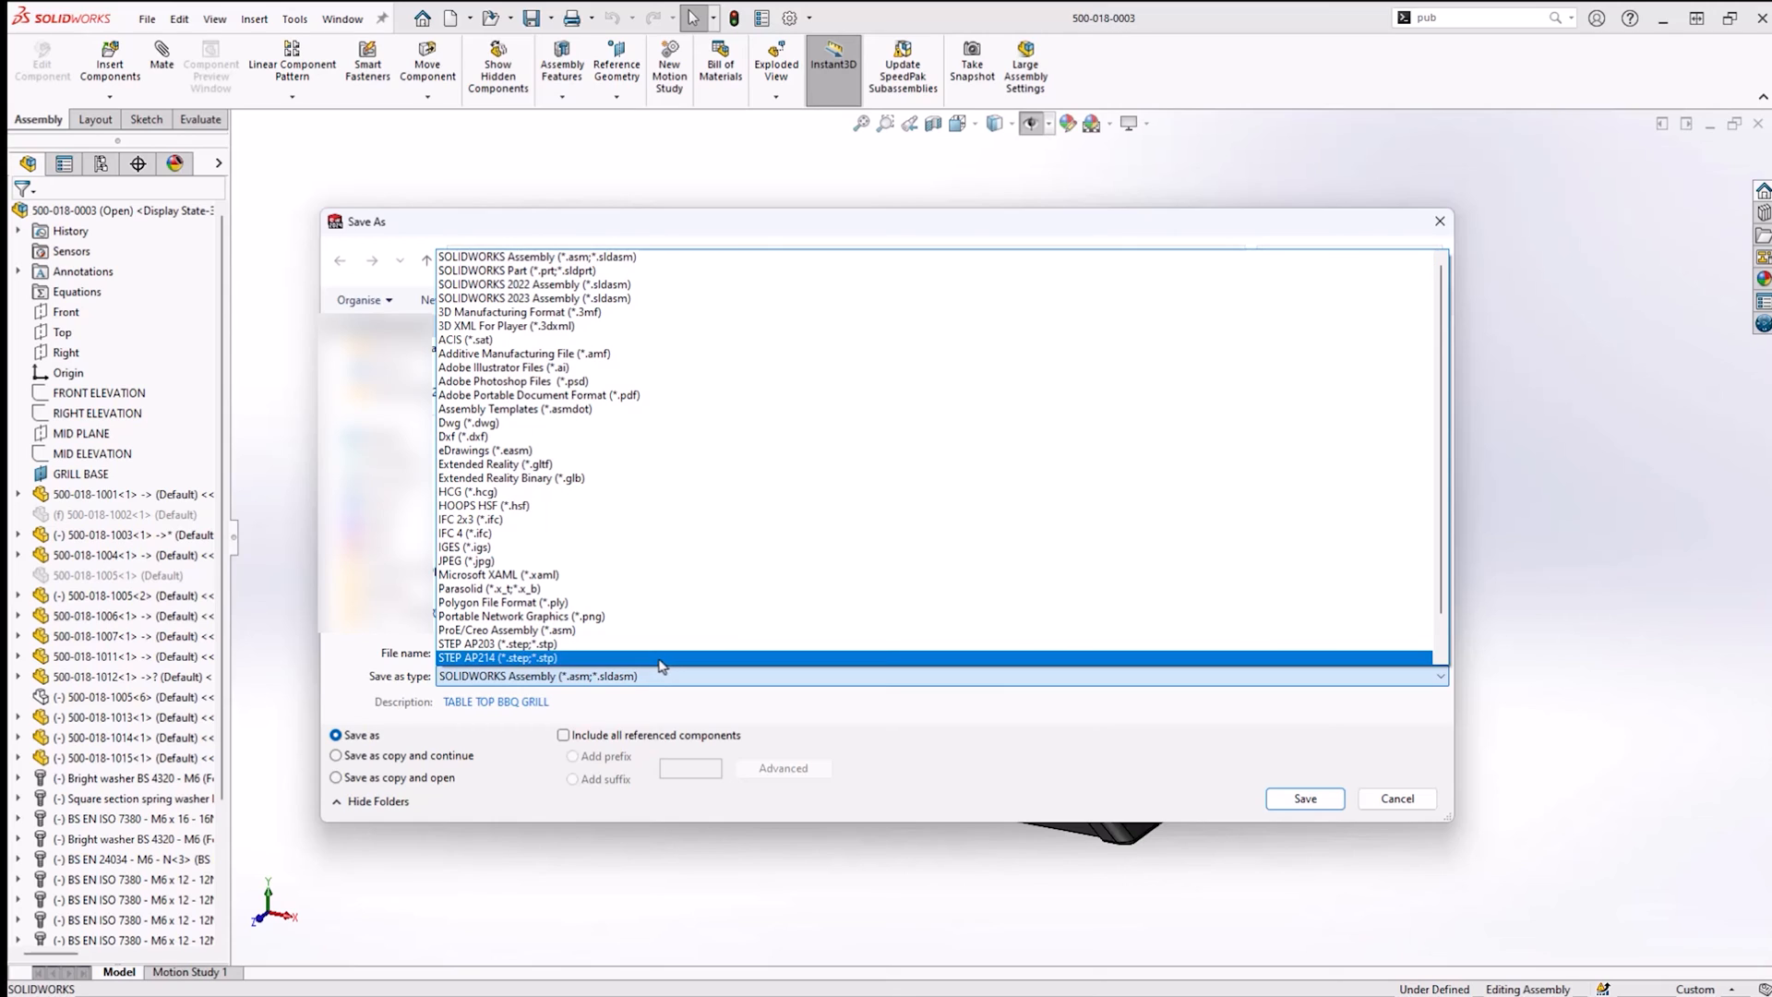
left_click(496, 657)
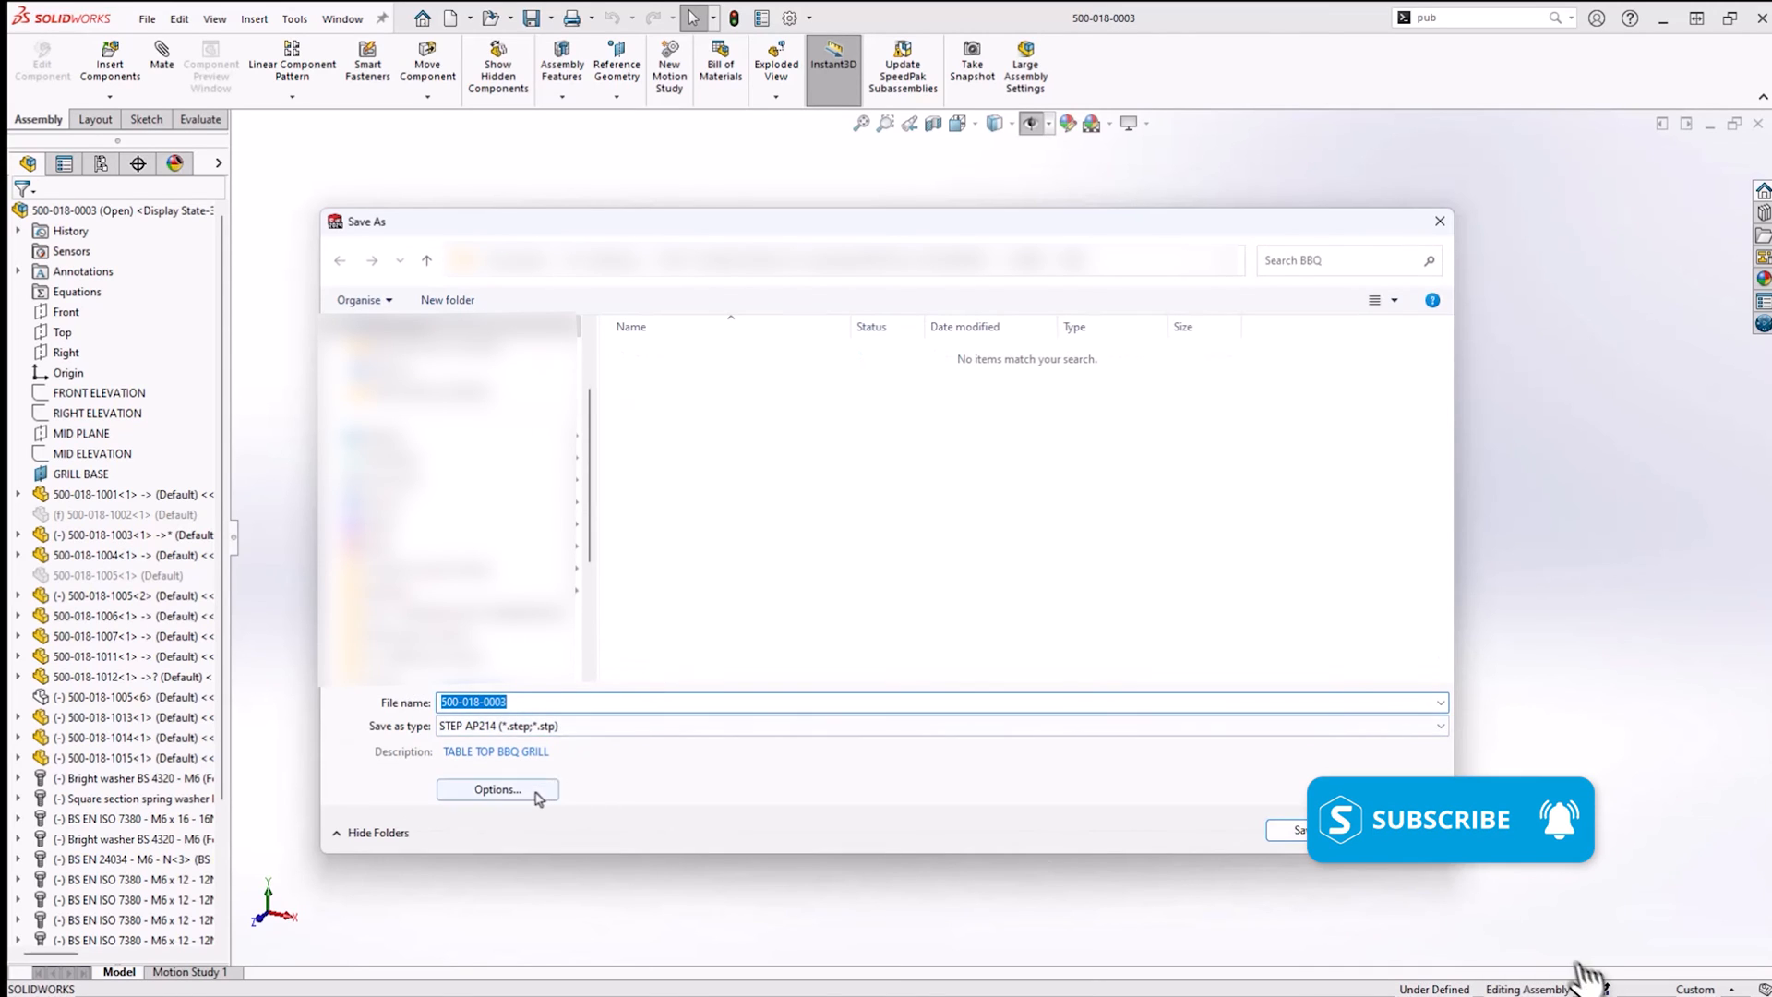
Step: Enable Export appearances in the STEP options and save the grill assembly as STEP
left_click(496, 788)
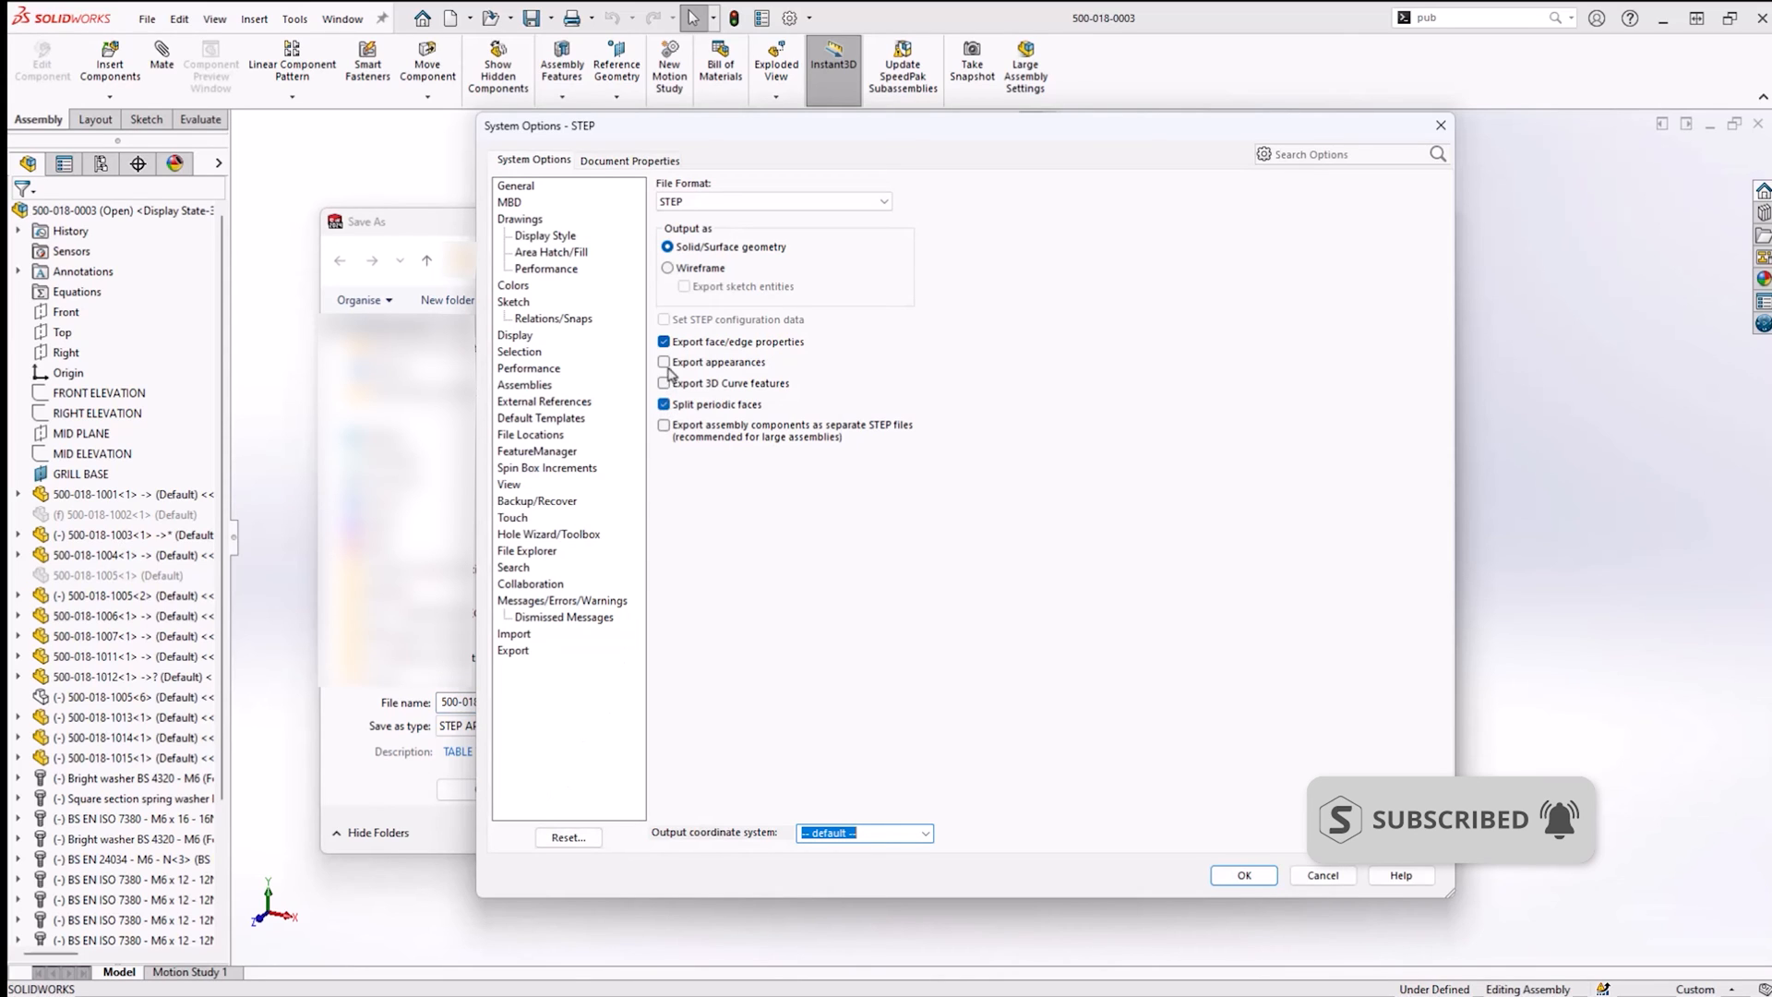
left_click(662, 362)
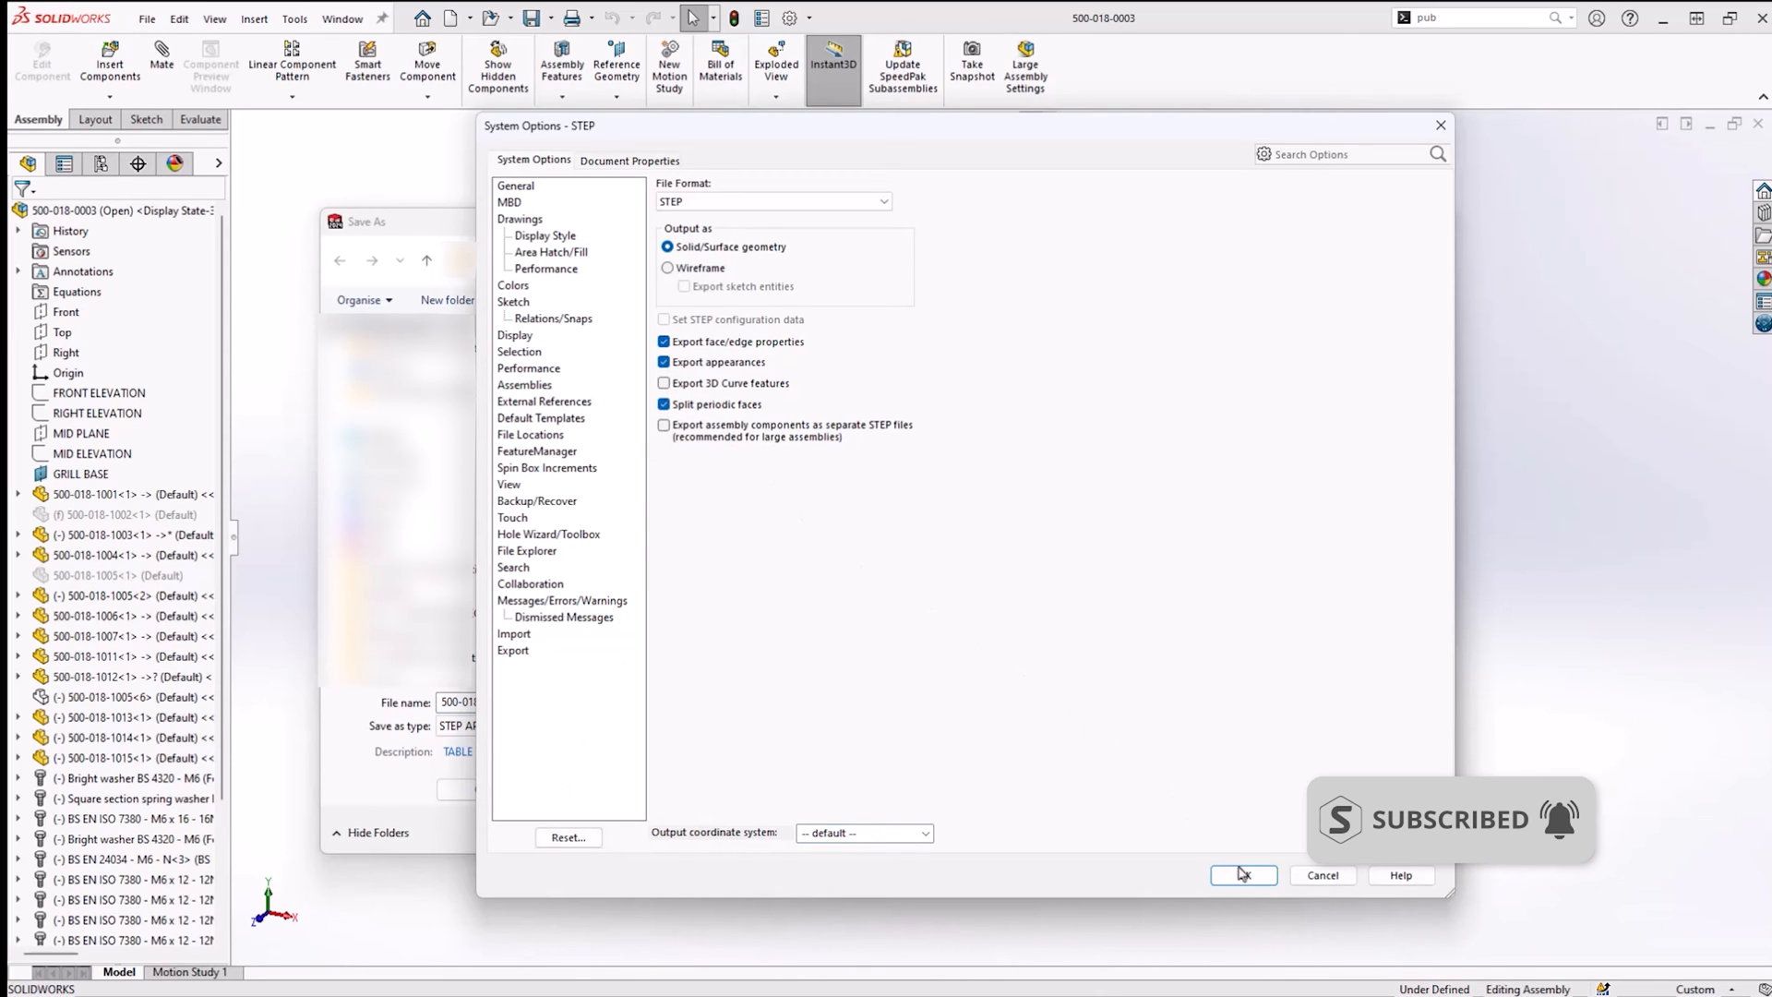
left_click(1242, 873)
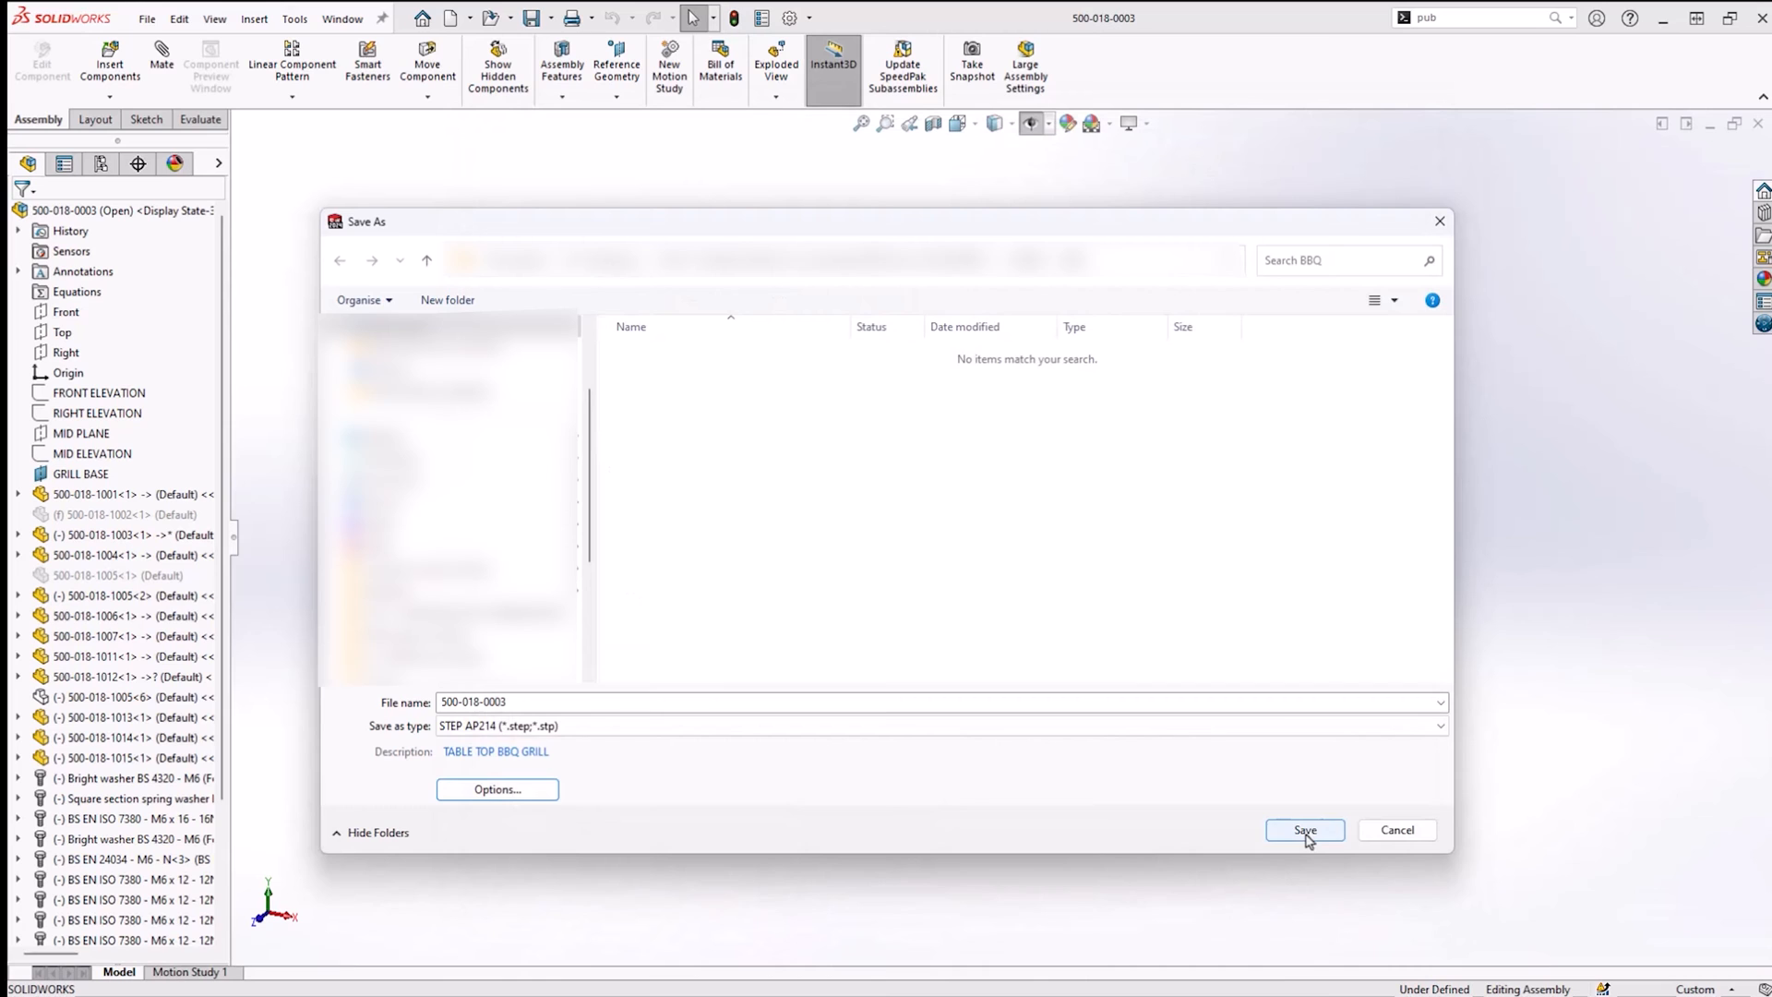
left_click(1305, 828)
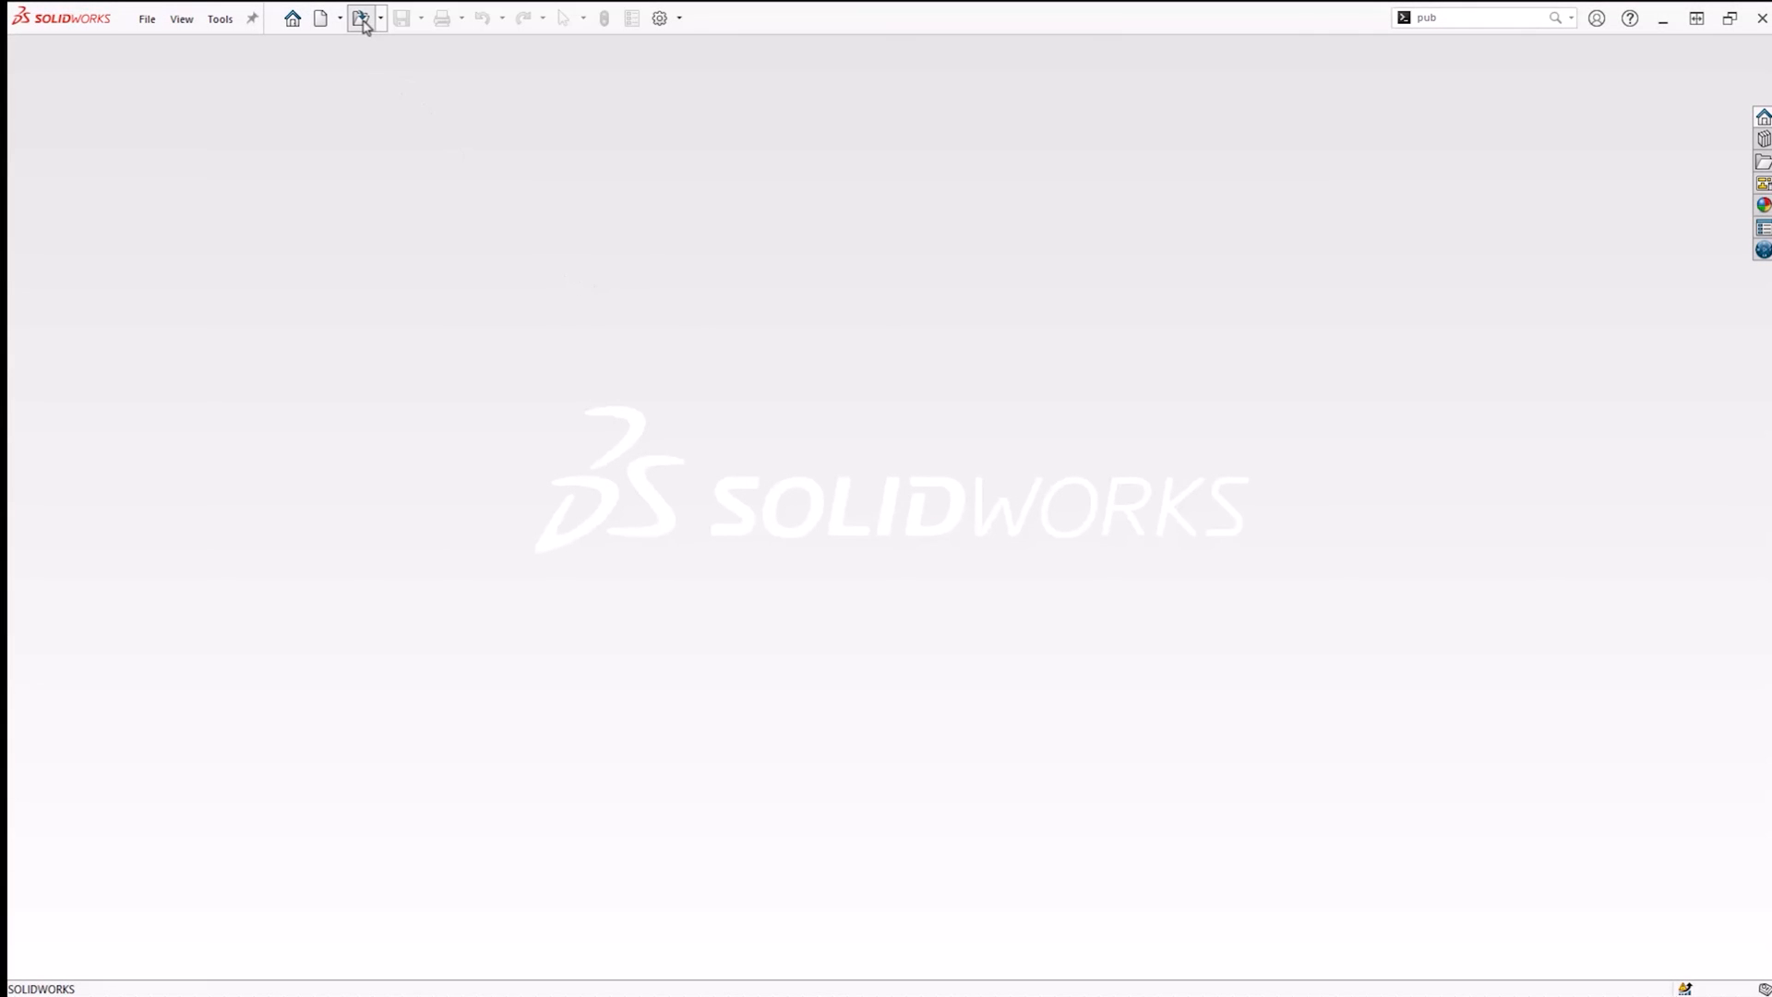
Step: In the Open dialog, filter to STEP files and select 500-018-0003.STEP
left_click(360, 17)
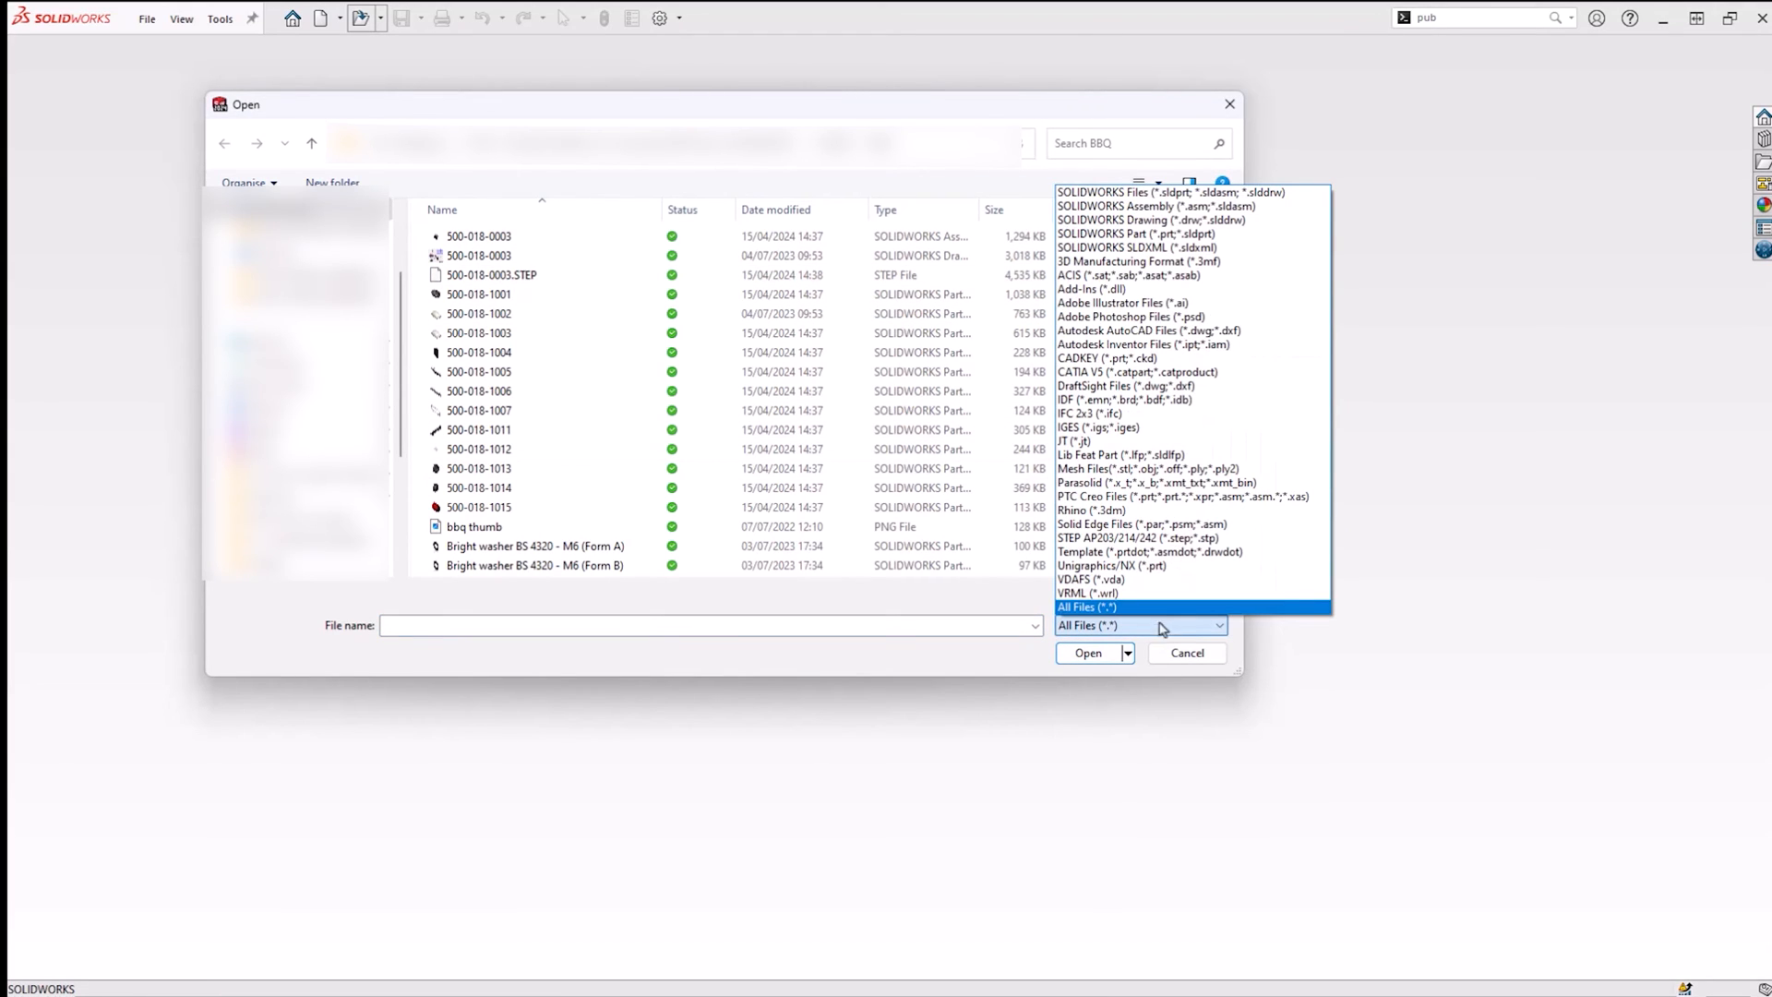
left_click(1140, 537)
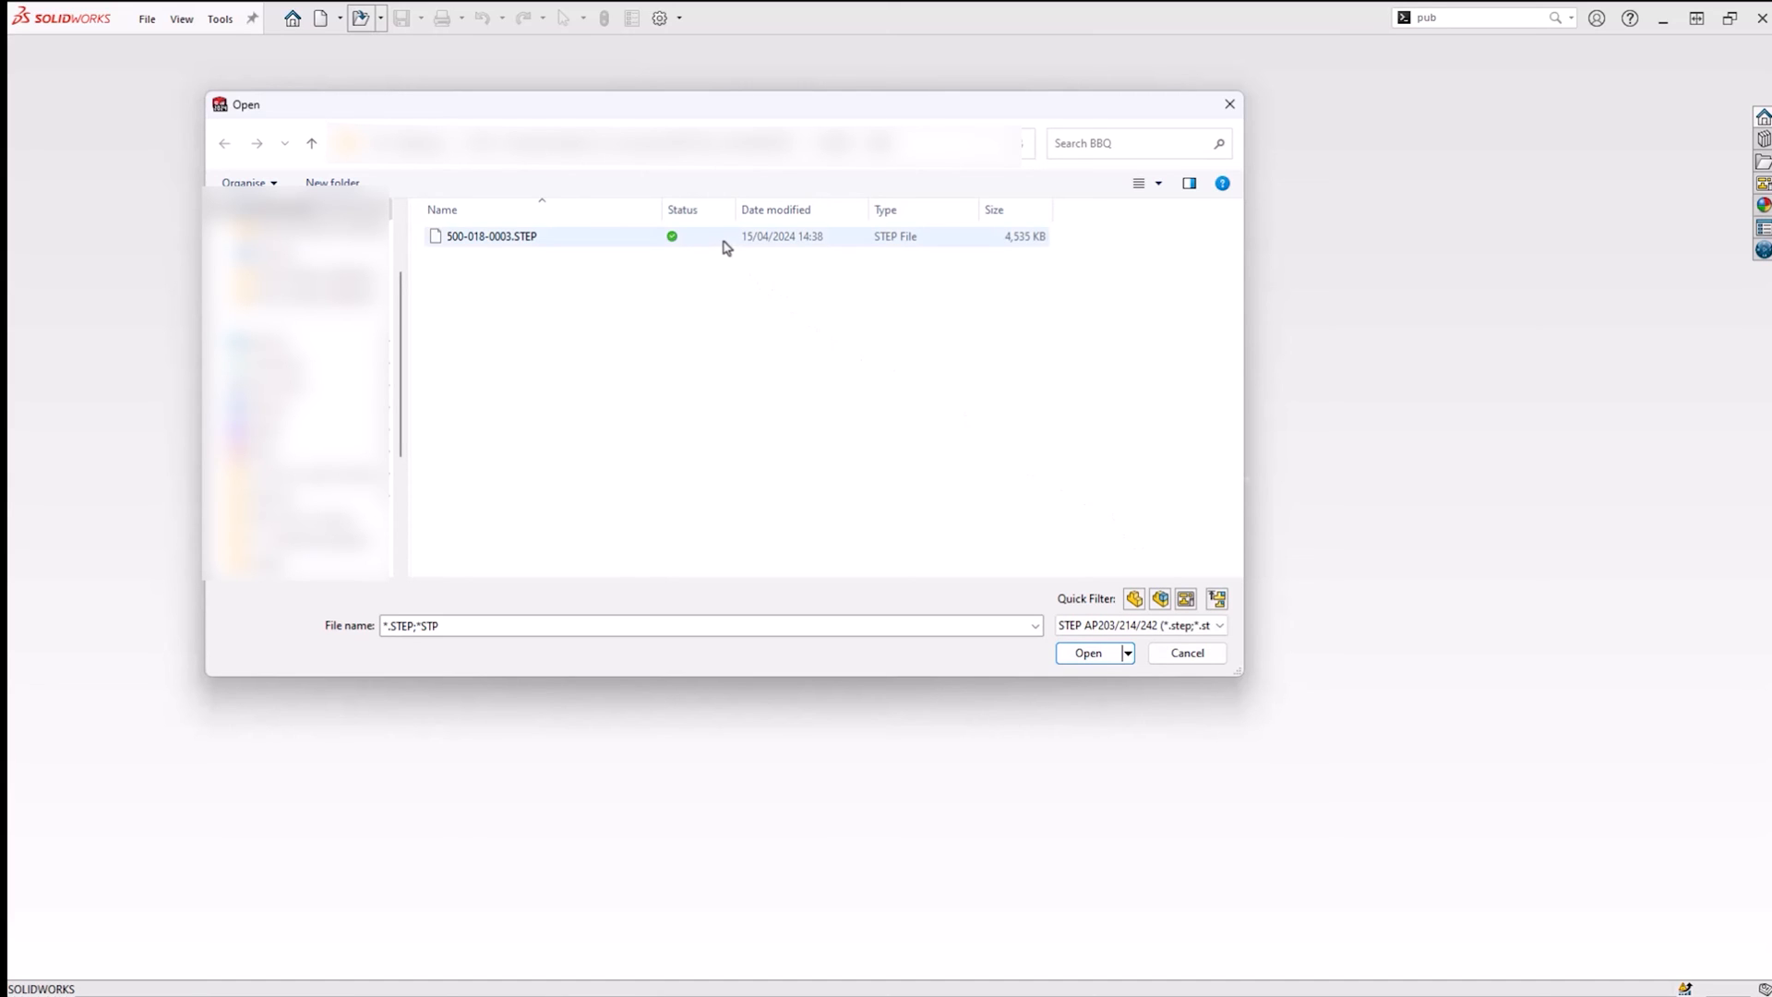
left_click(490, 235)
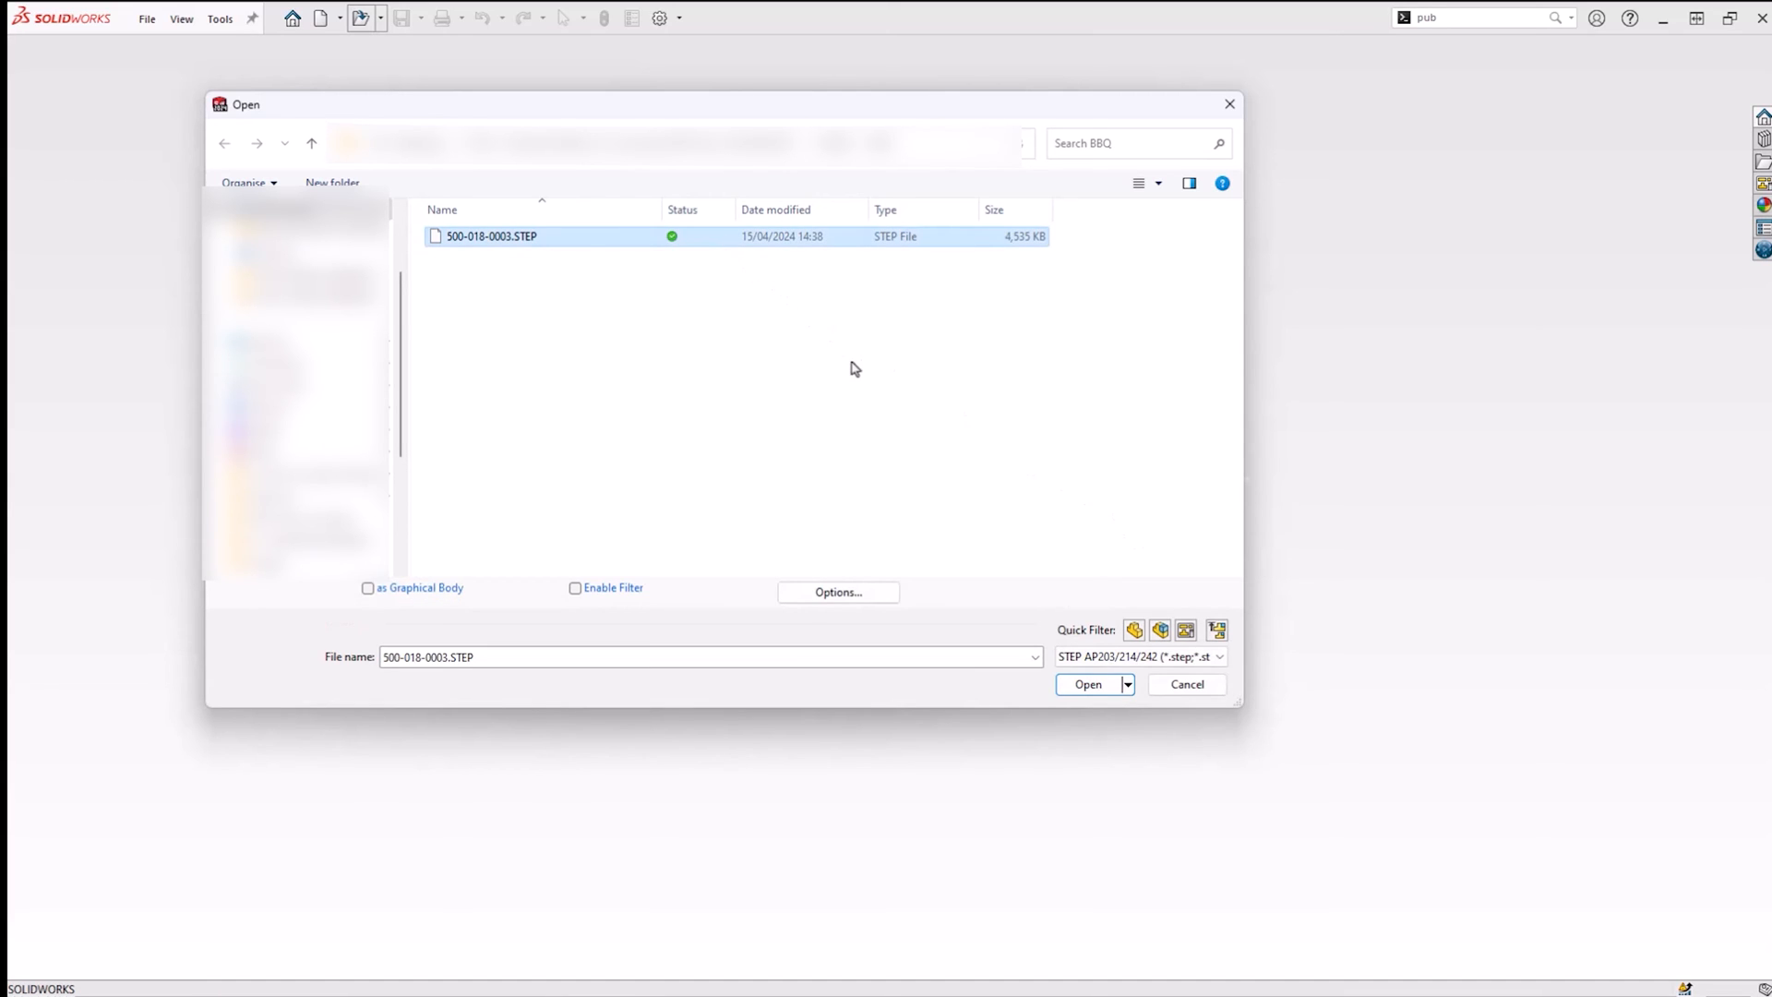
mouse_move(912, 481)
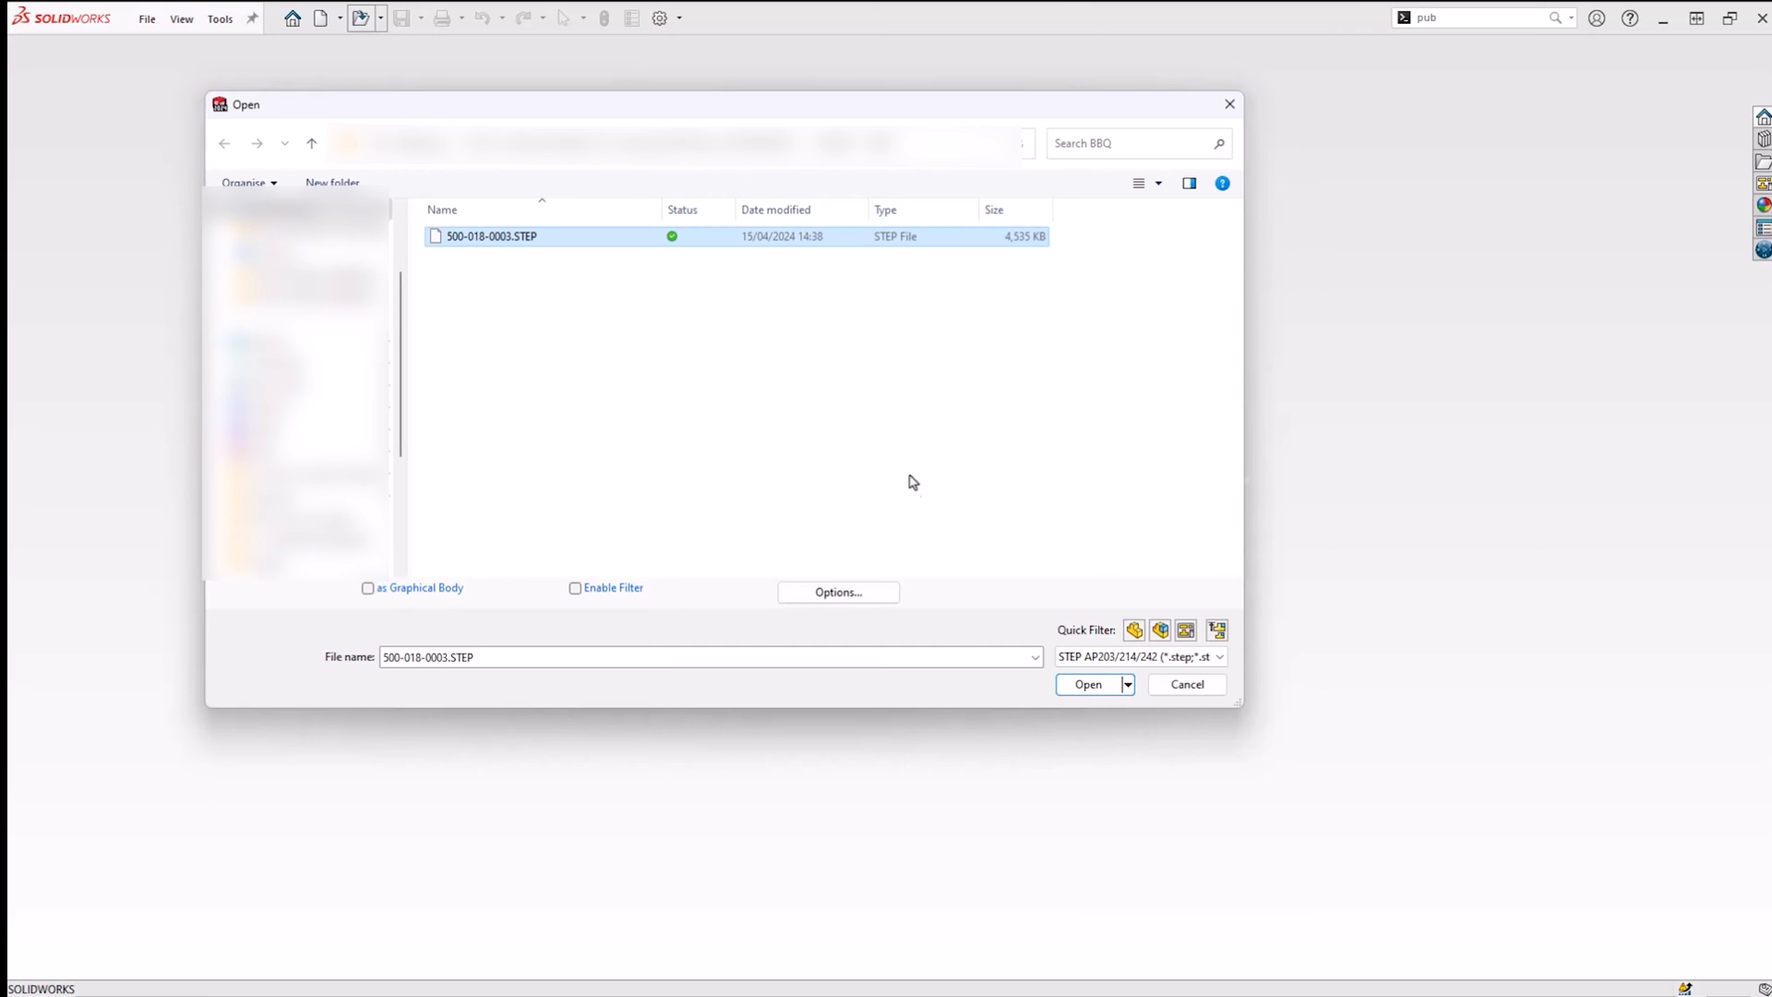
Step: Bring up the import options and browse the File Format list to mesh formats
left_click(838, 590)
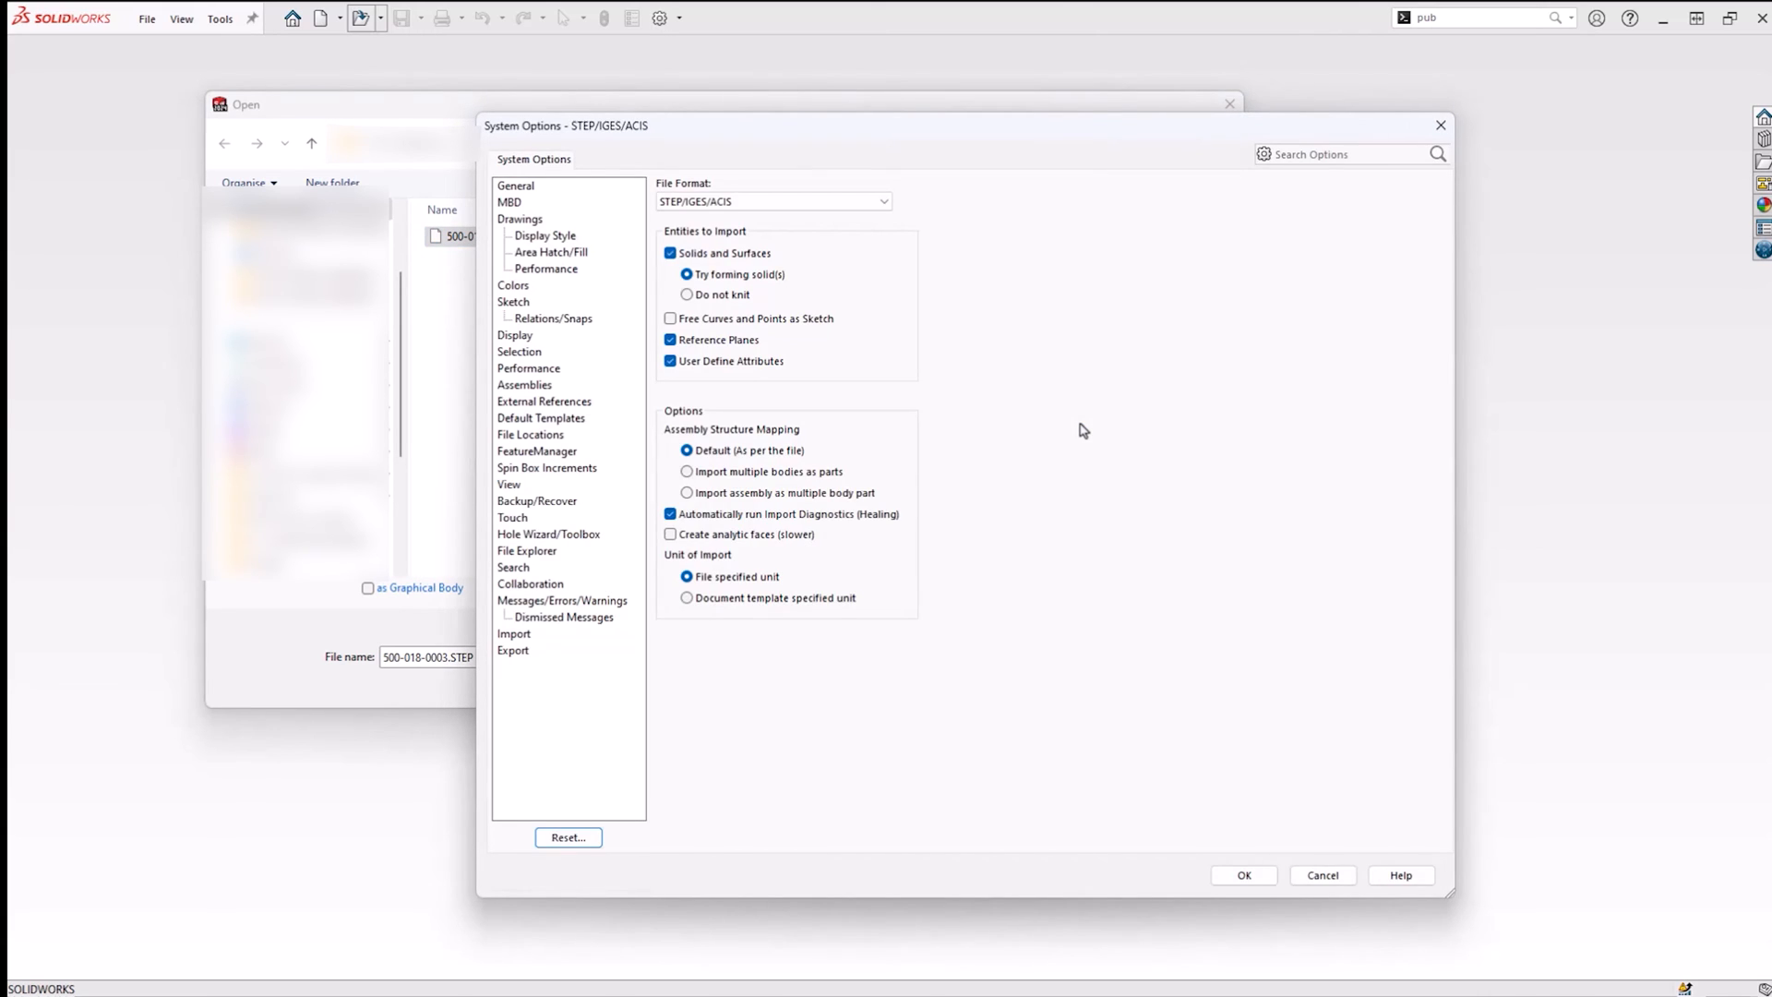
mouse_move(995, 364)
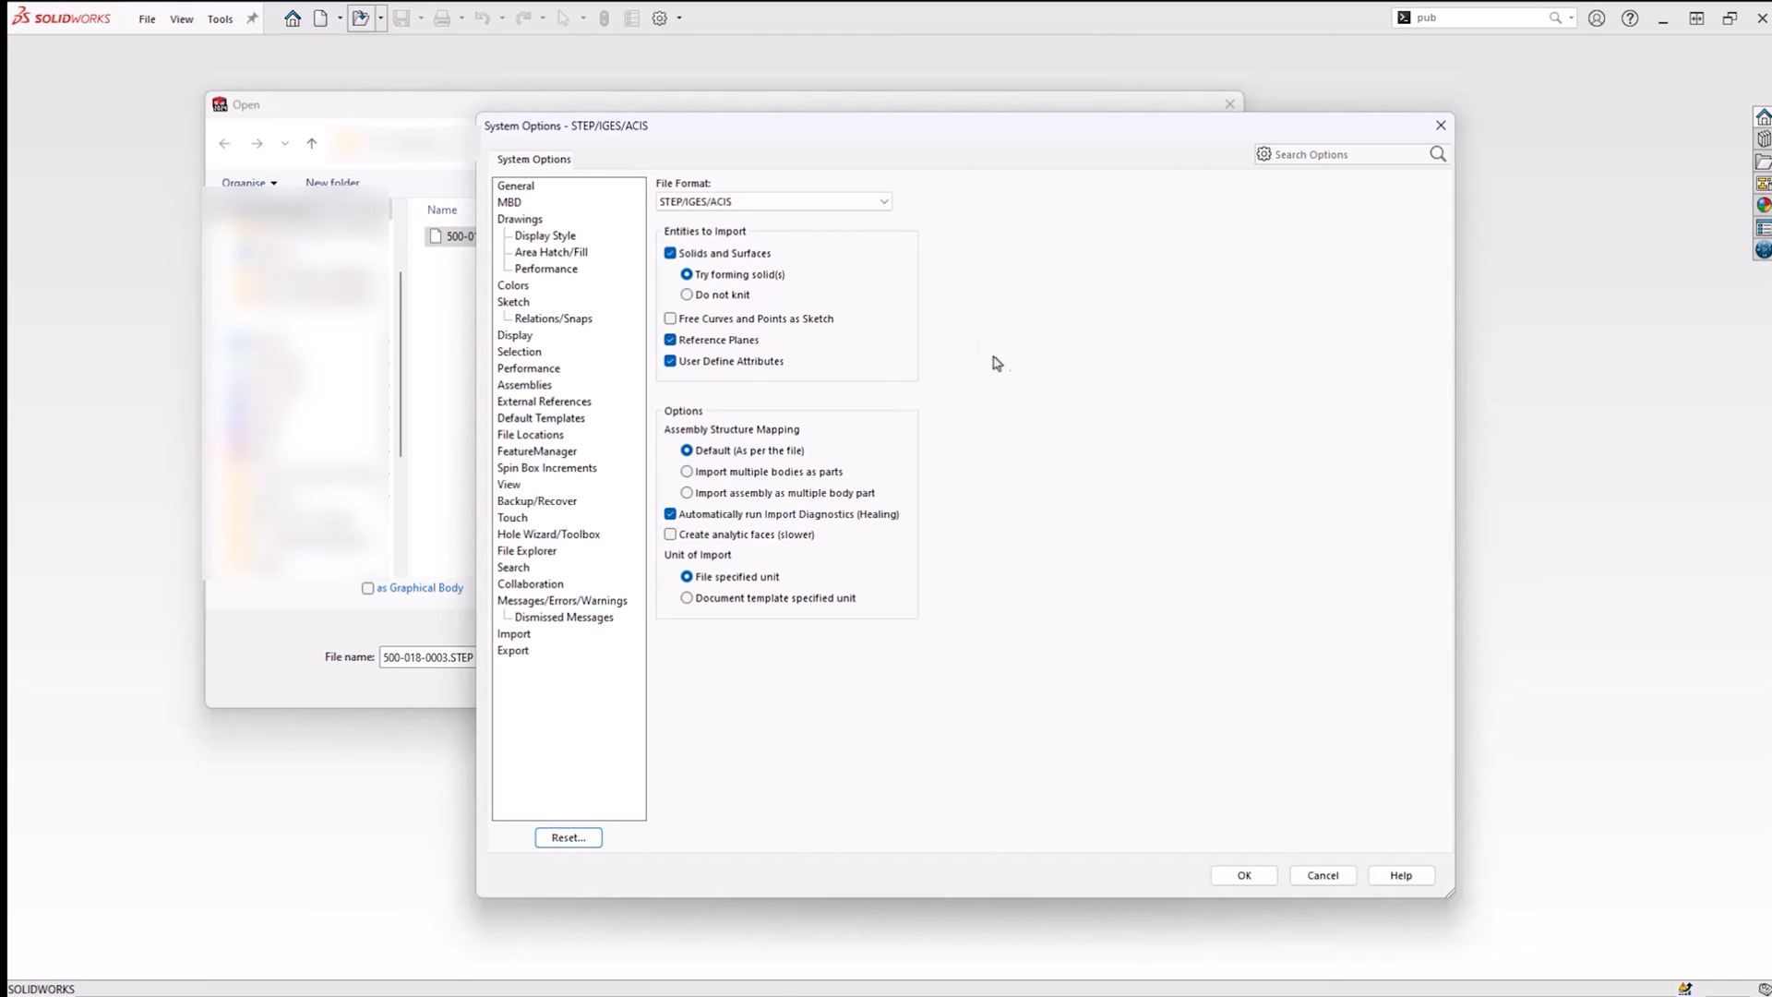
left_click(884, 202)
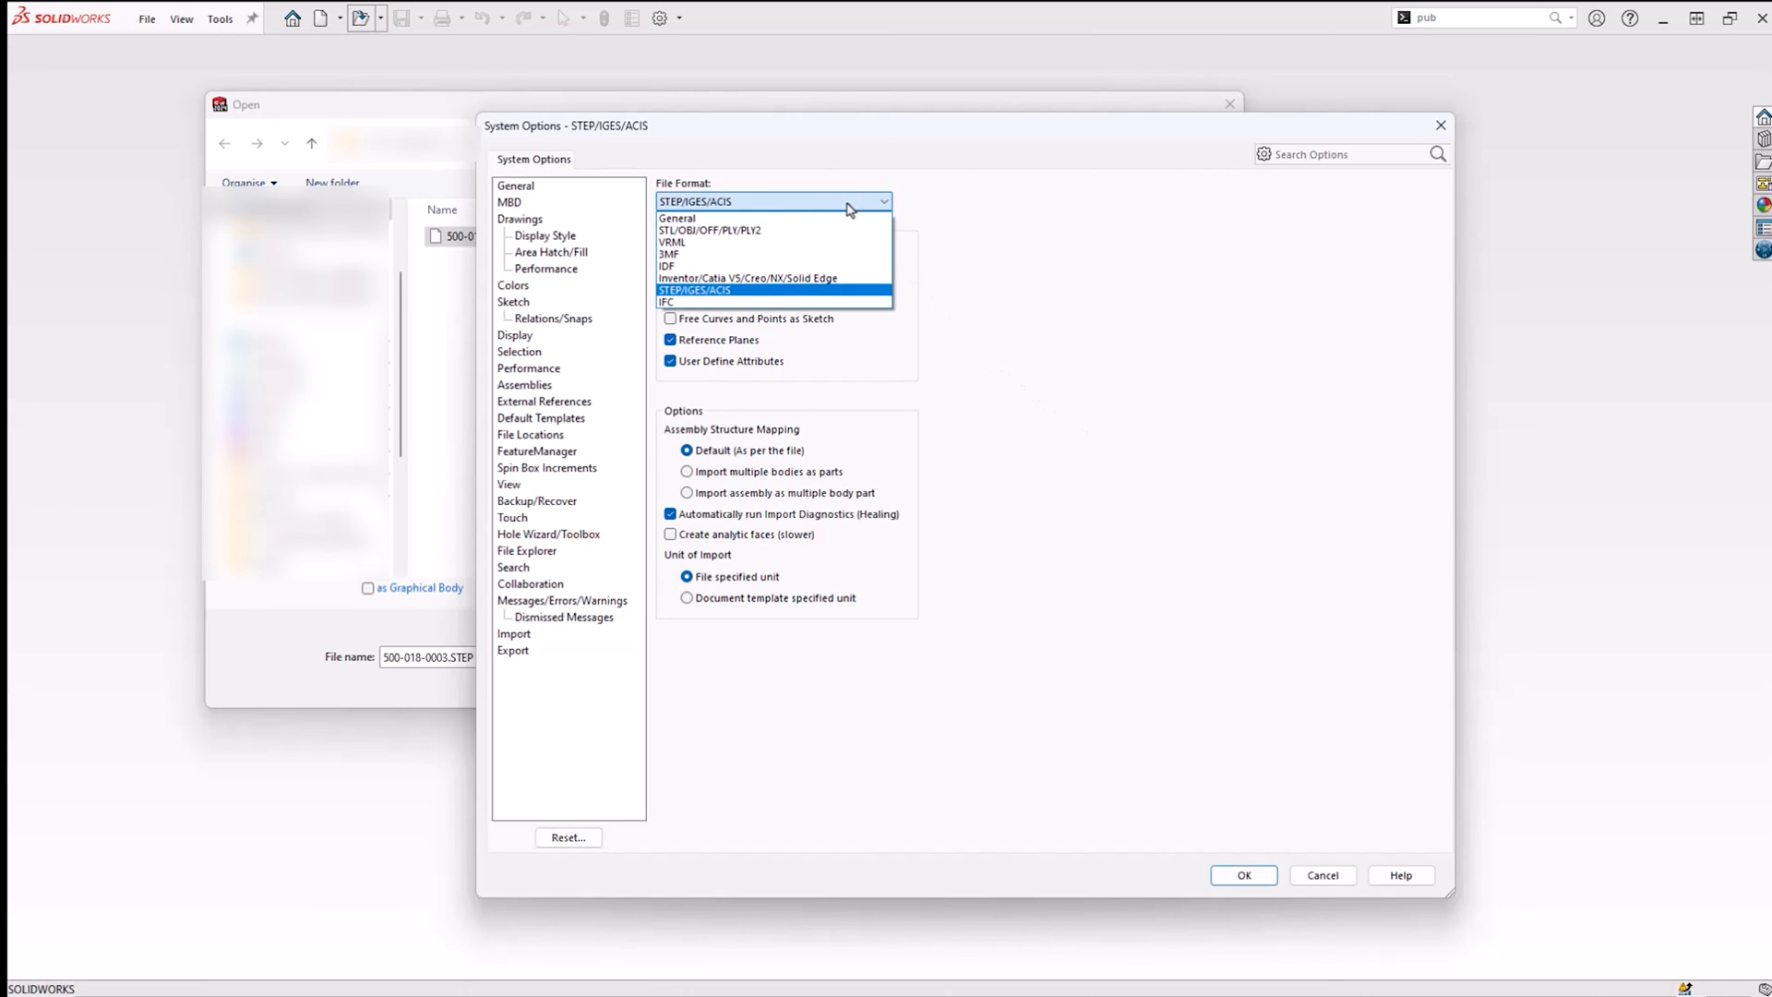
left_click(677, 218)
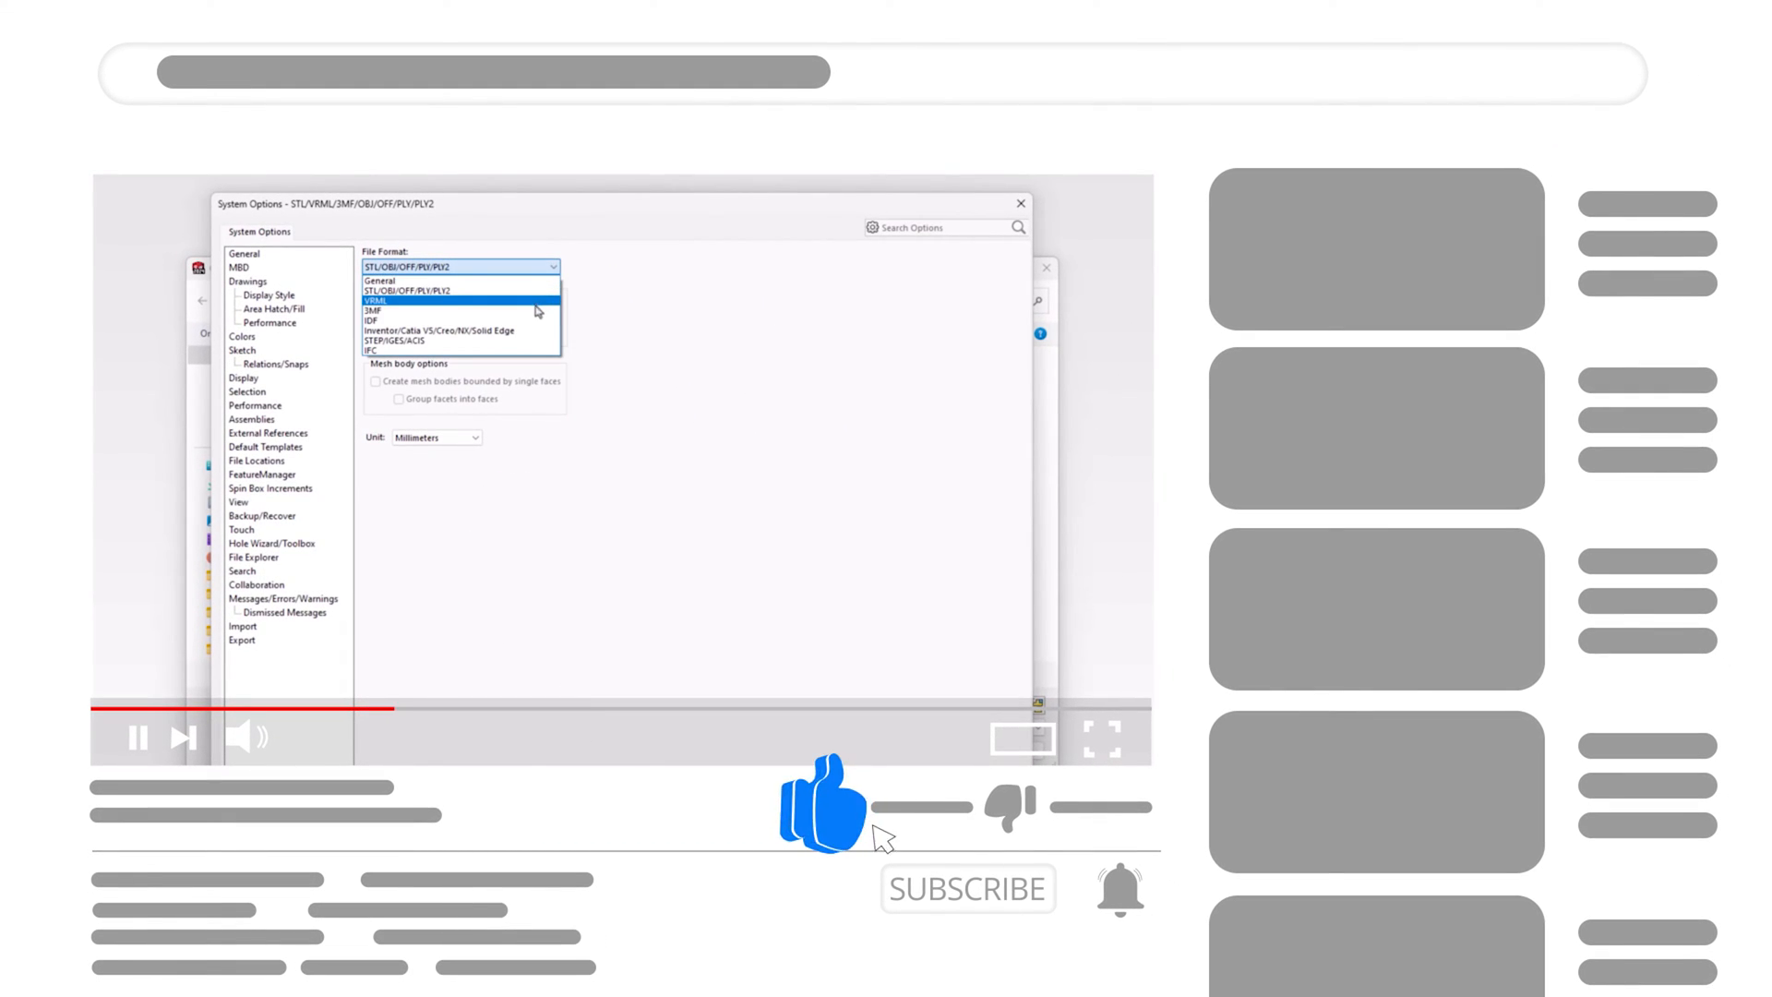
Step: Show the 3MF import settings with solid, surface and graphics body options
left_click(372, 310)
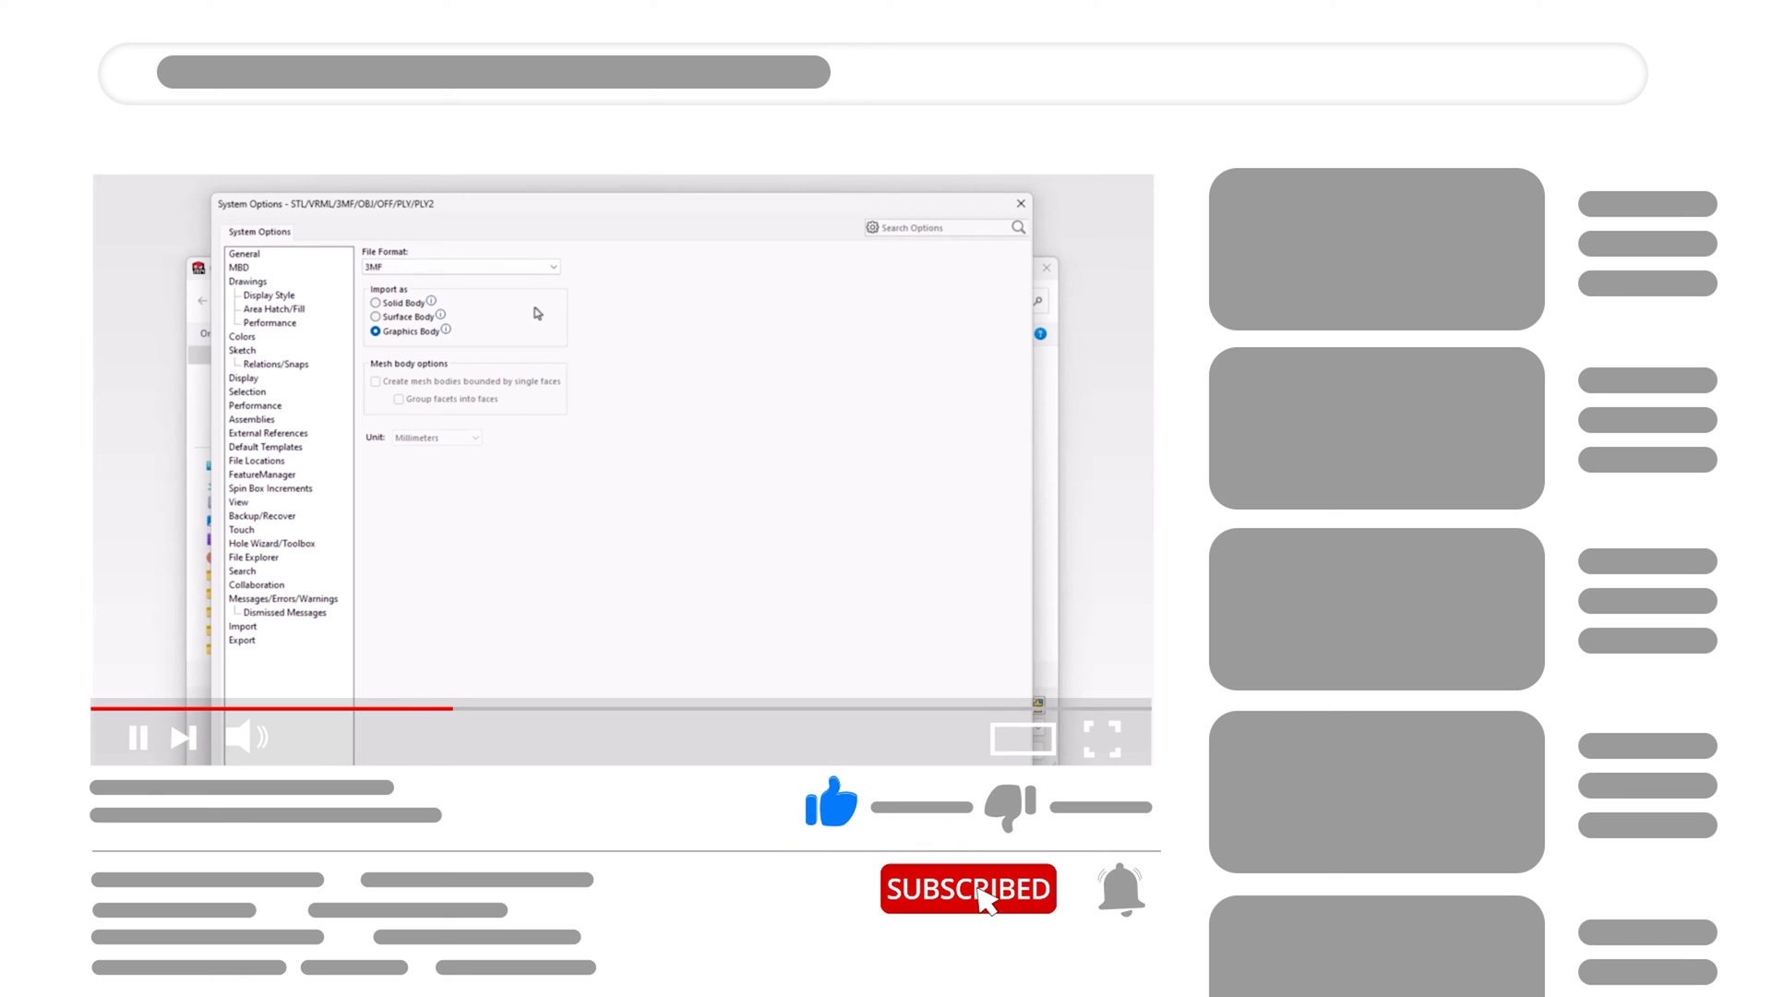
mouse_move(1118, 893)
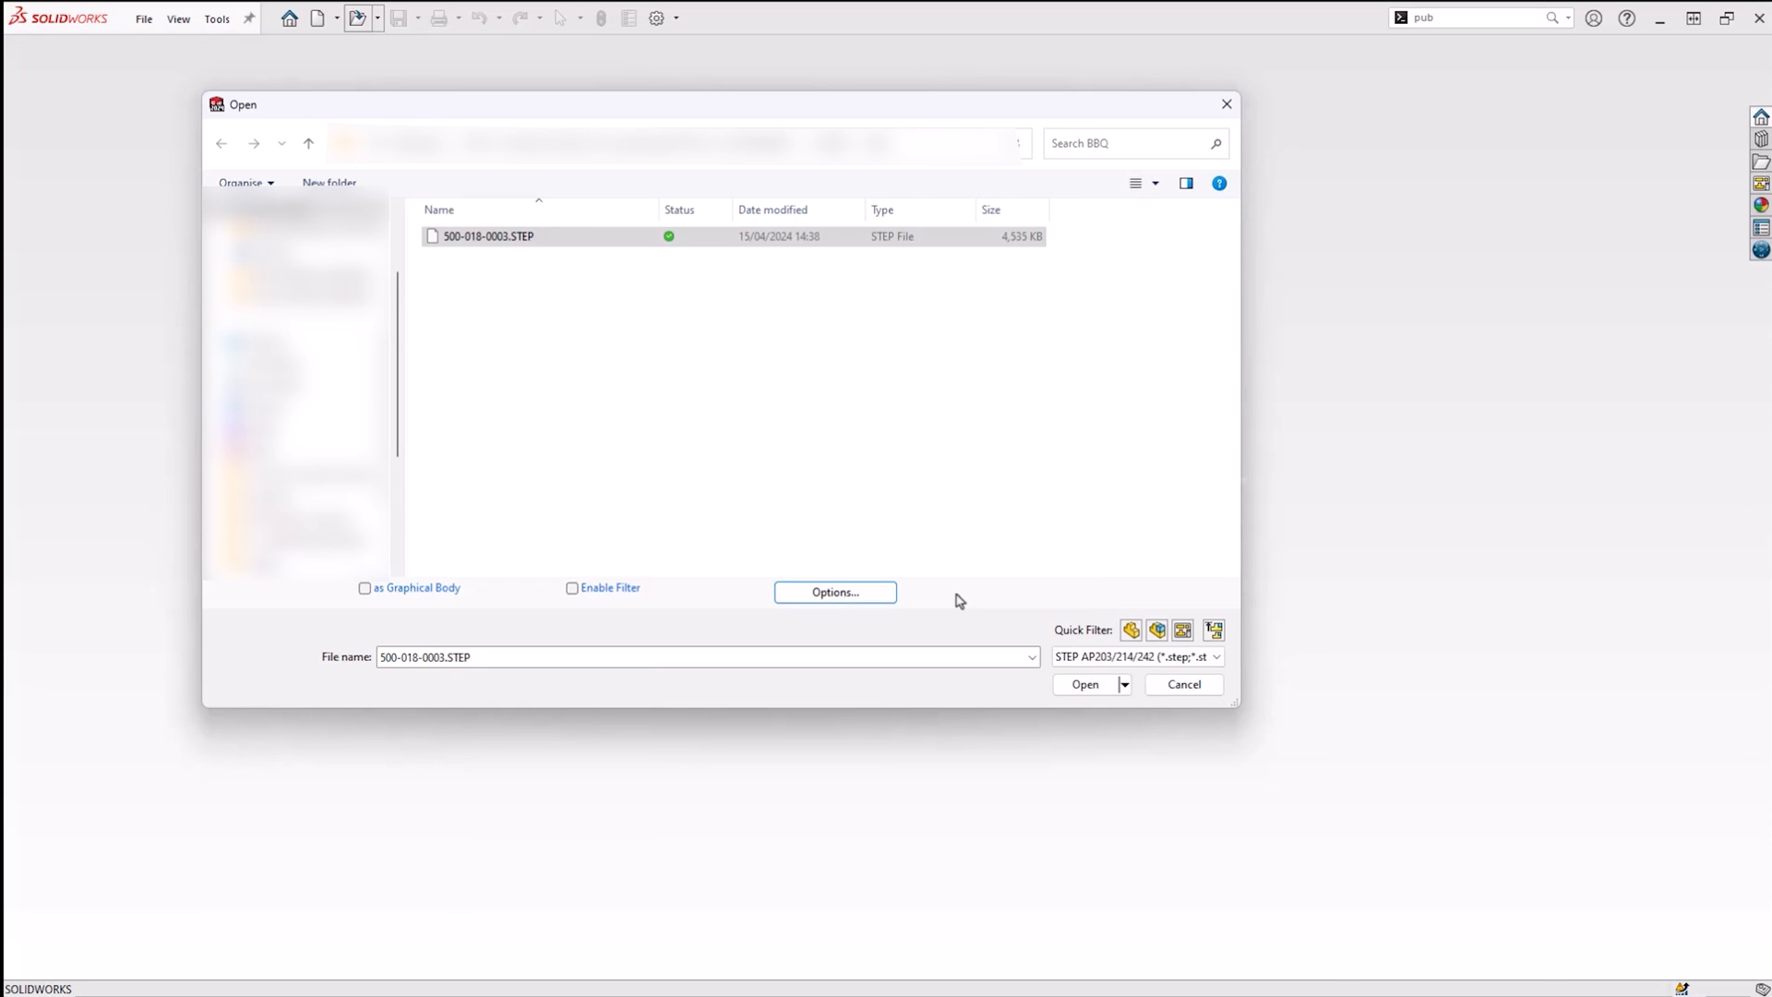
mouse_move(580, 598)
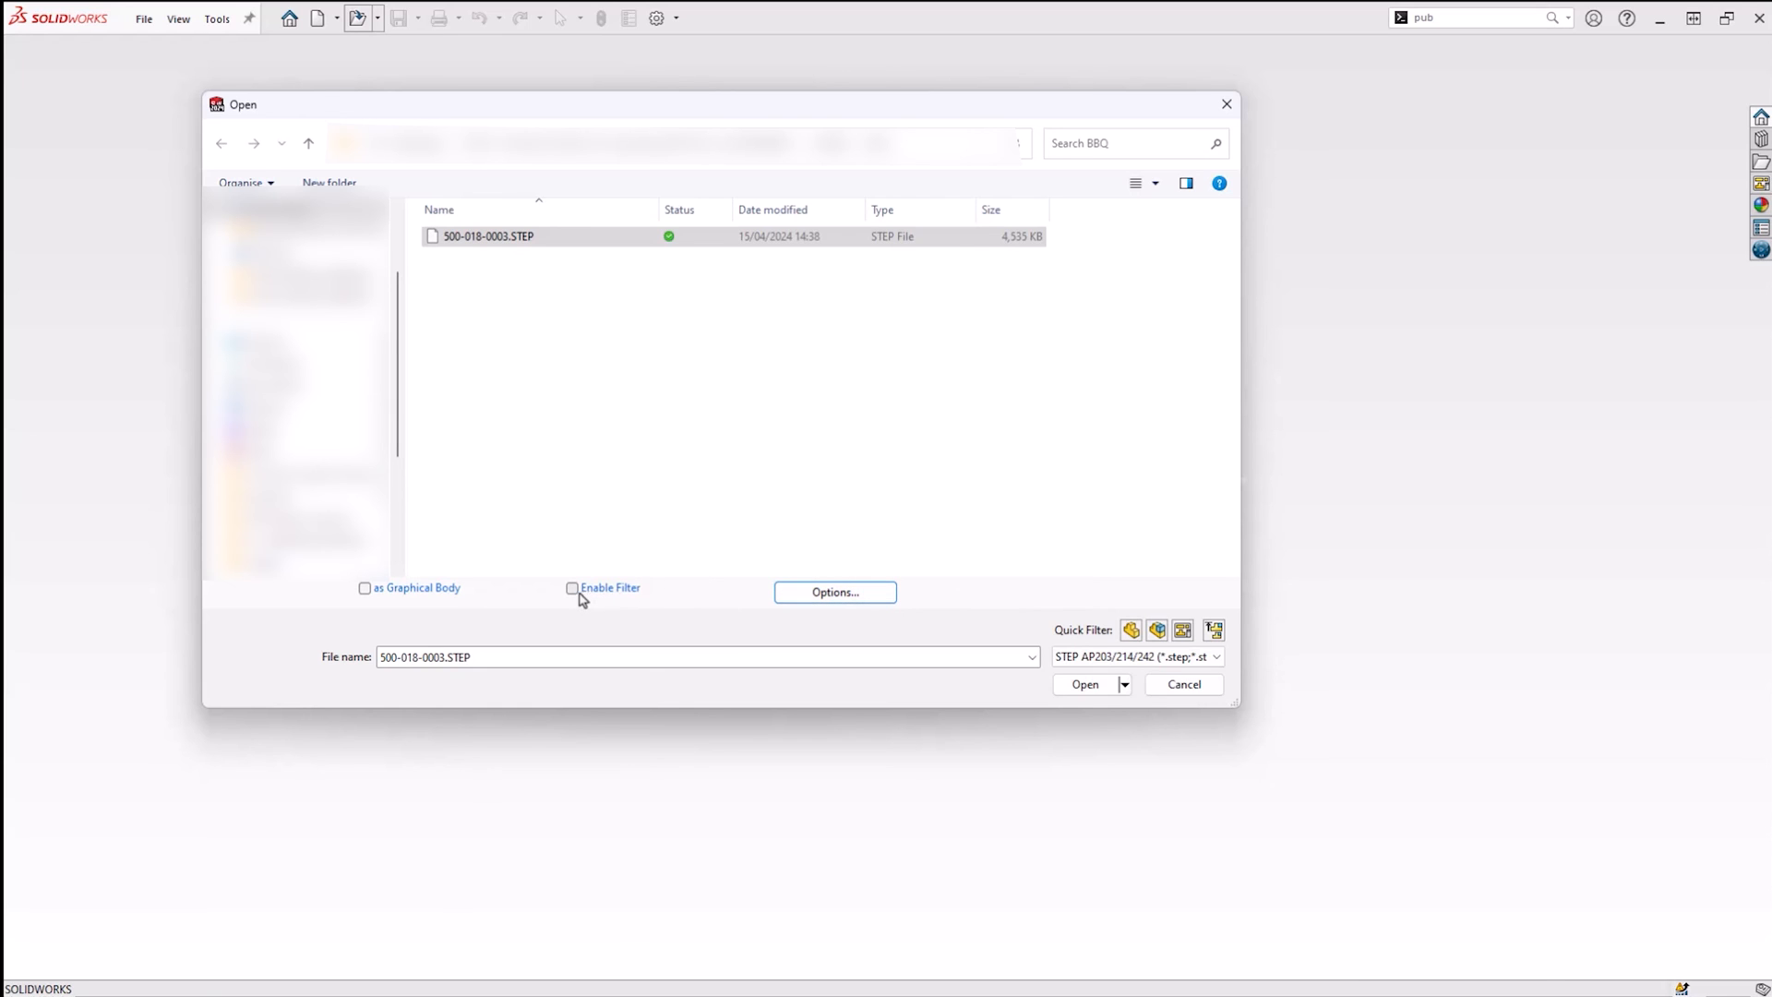
Step: Turn on Enable Filter and open the STEP file so components are listed first
left_click(572, 587)
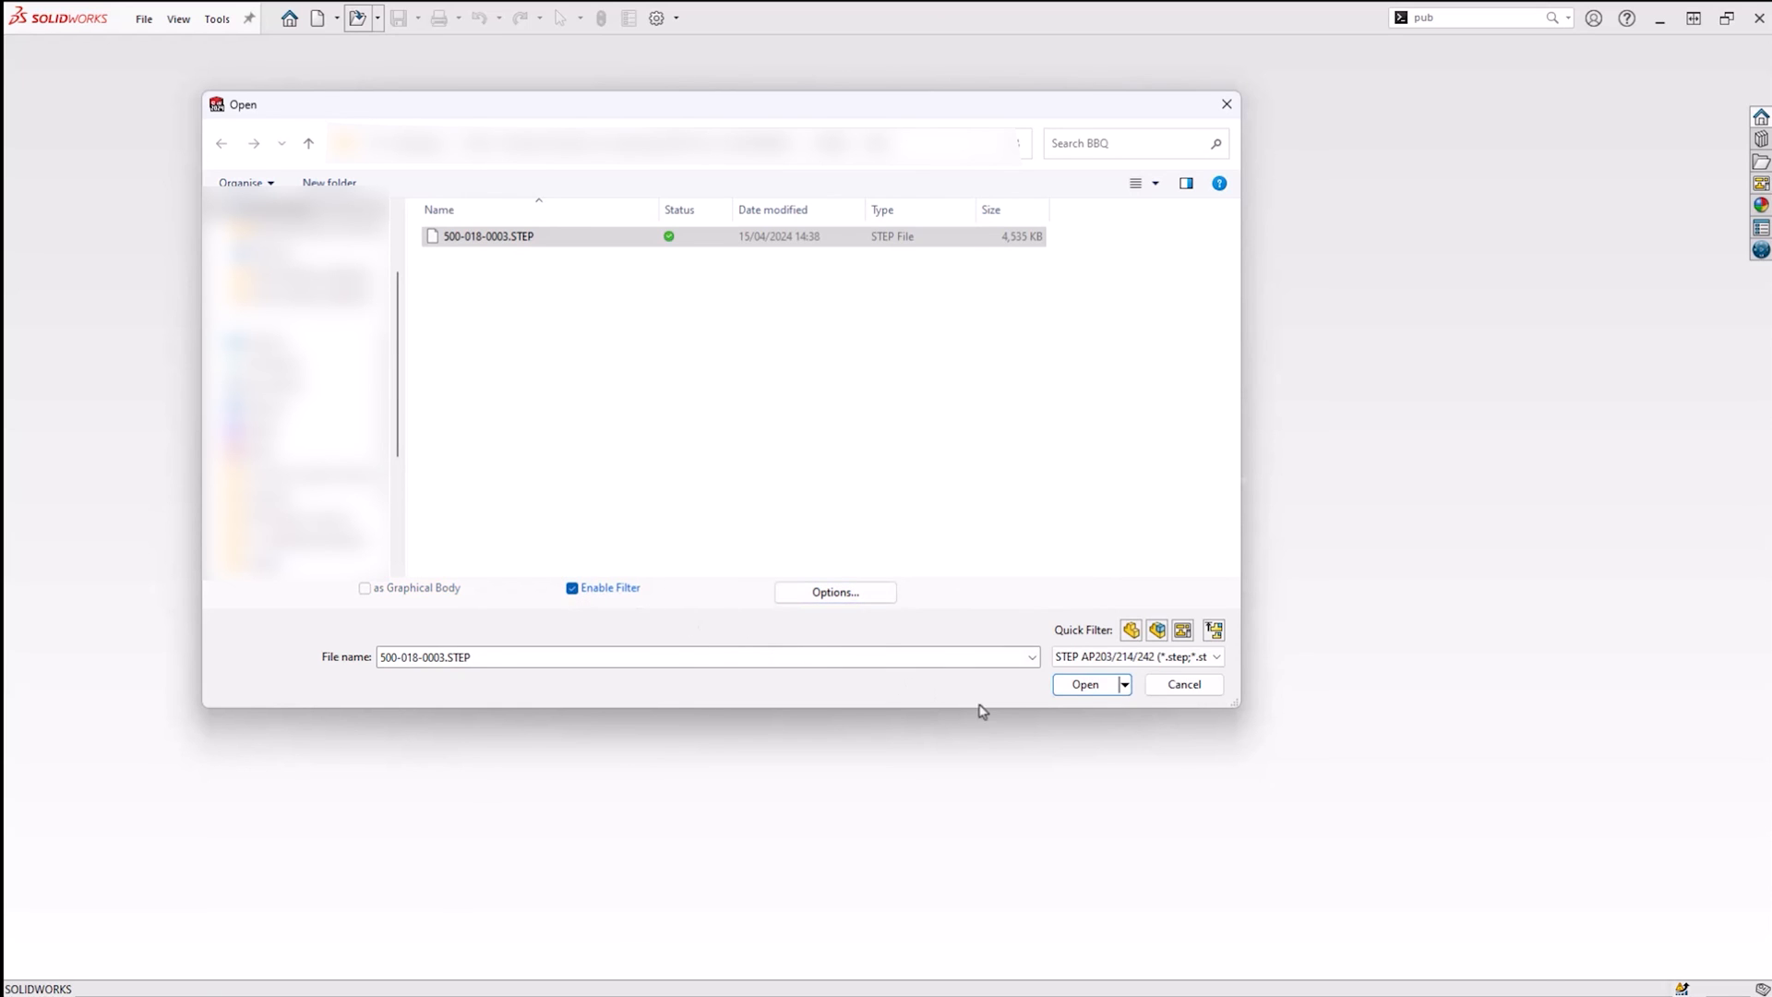
left_click(1083, 682)
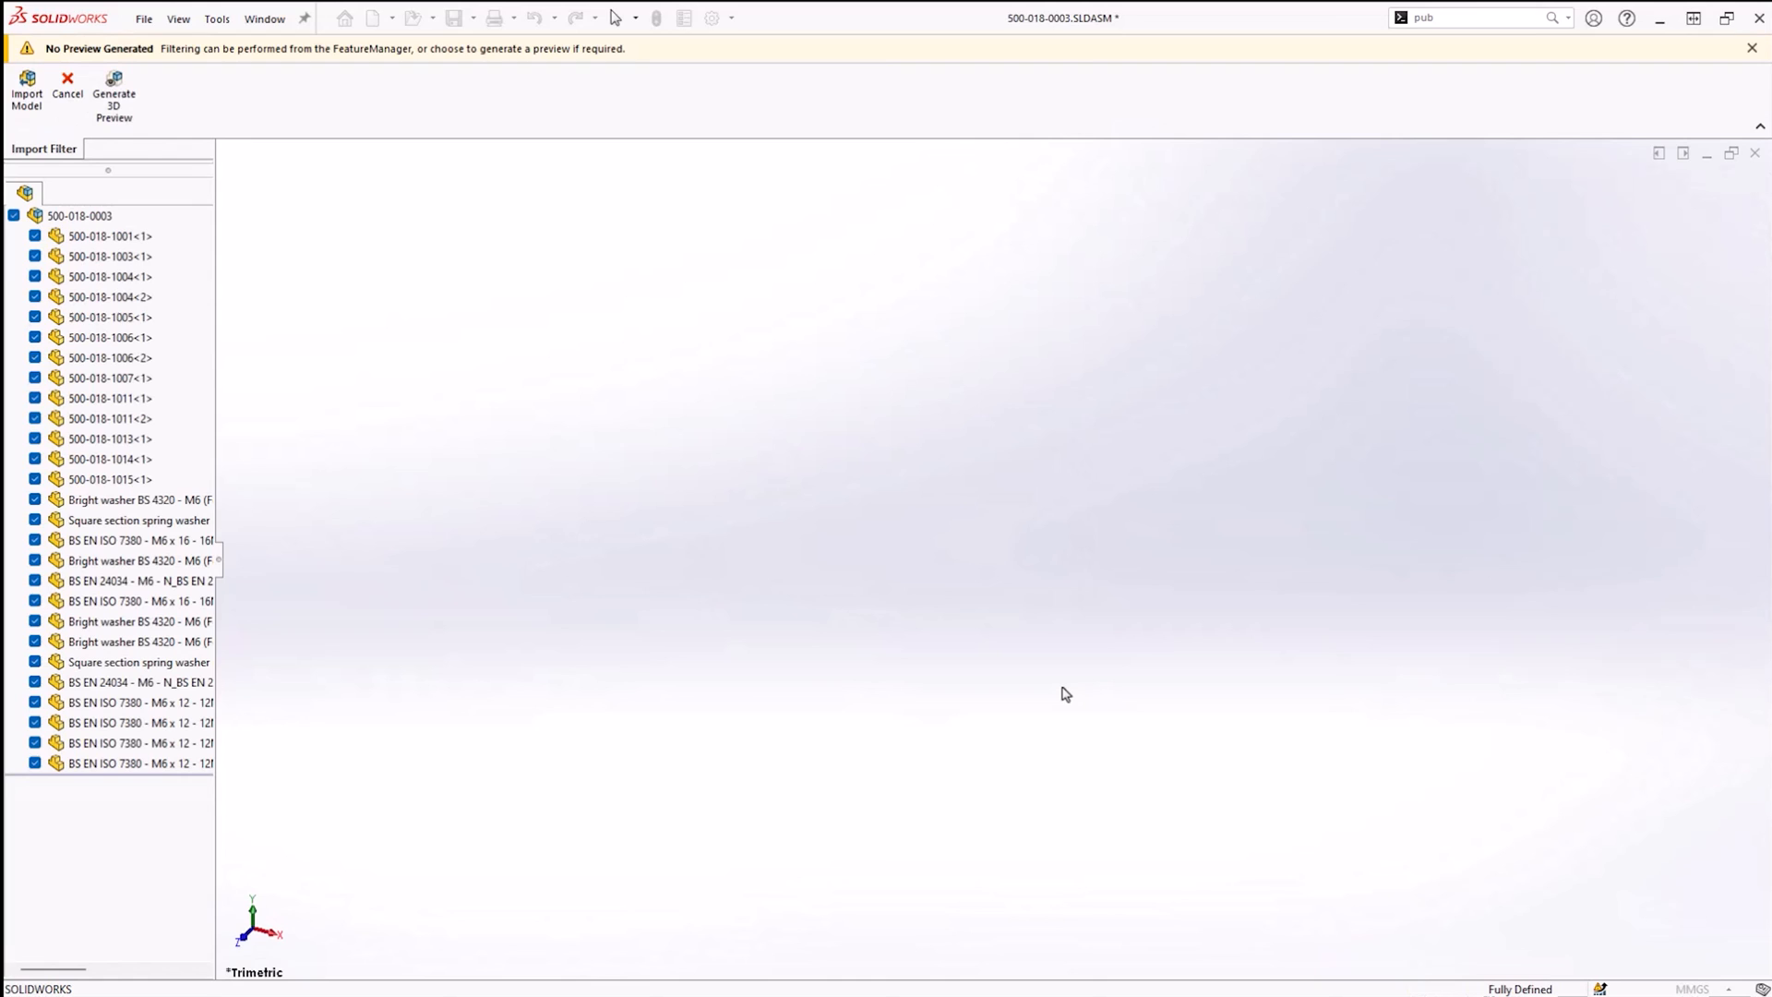
mouse_move(858, 587)
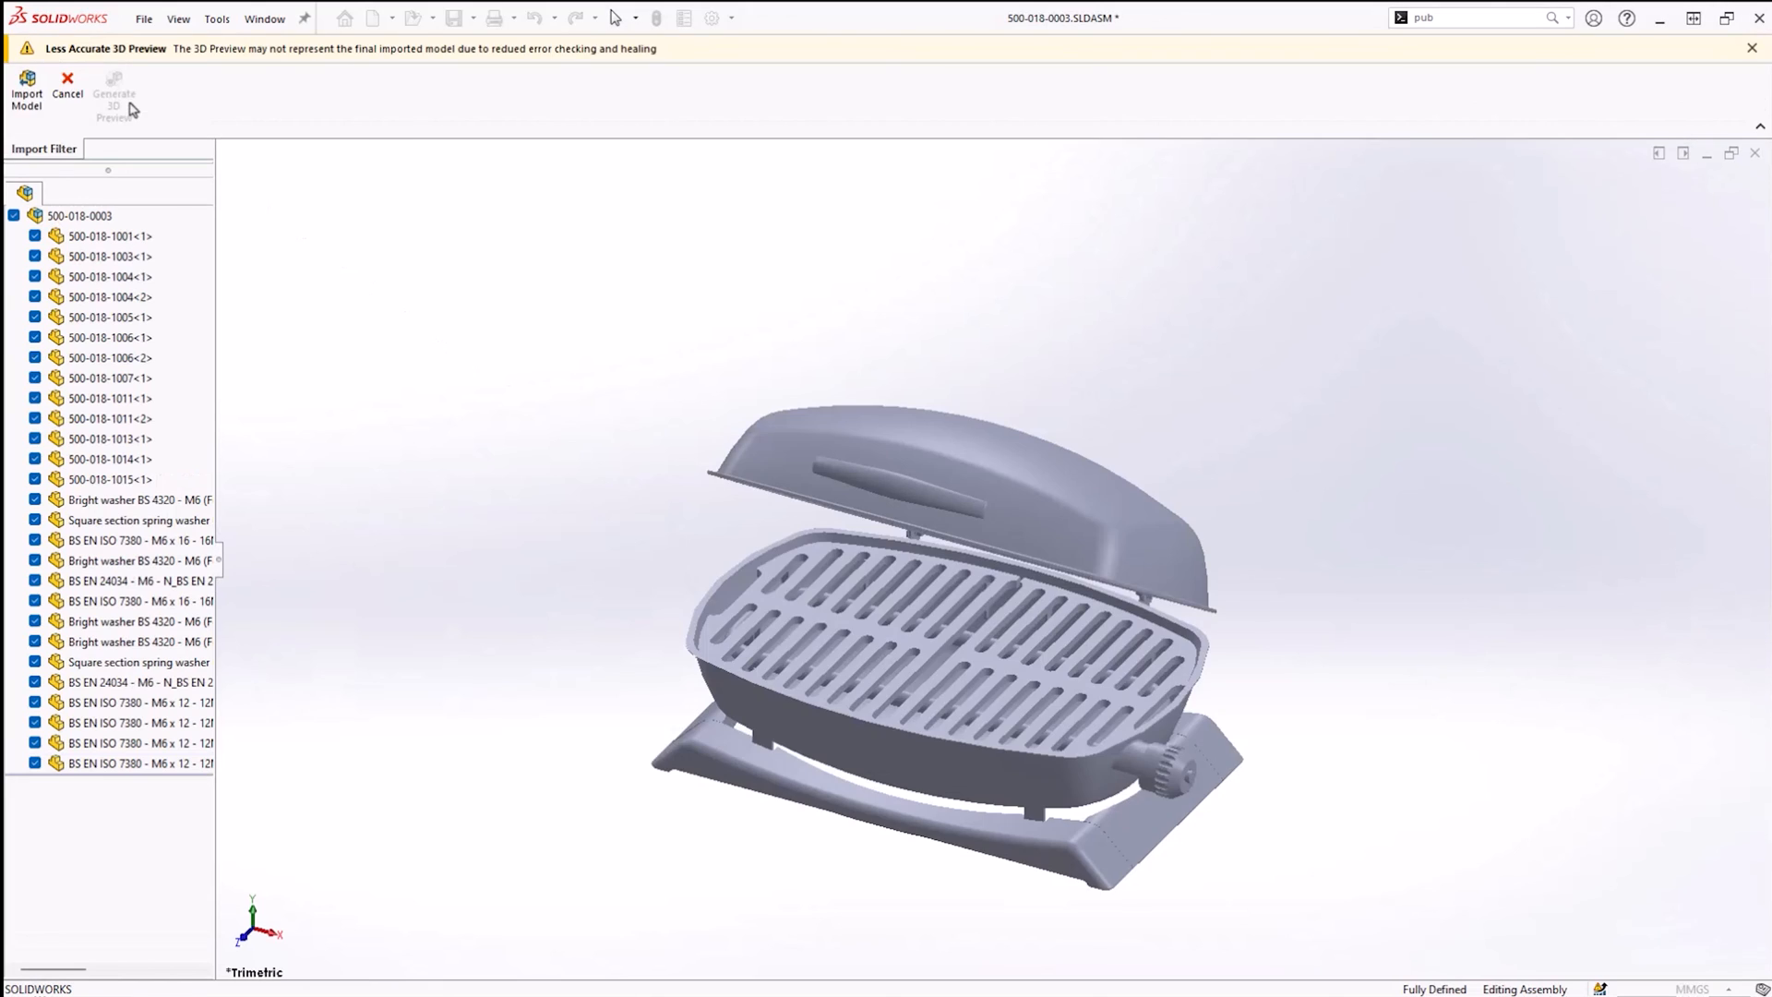
Step: Uncheck the top assembly, keep 1001, 1003, 1004<1>, 1004<2>, and import the model
left_click(13, 216)
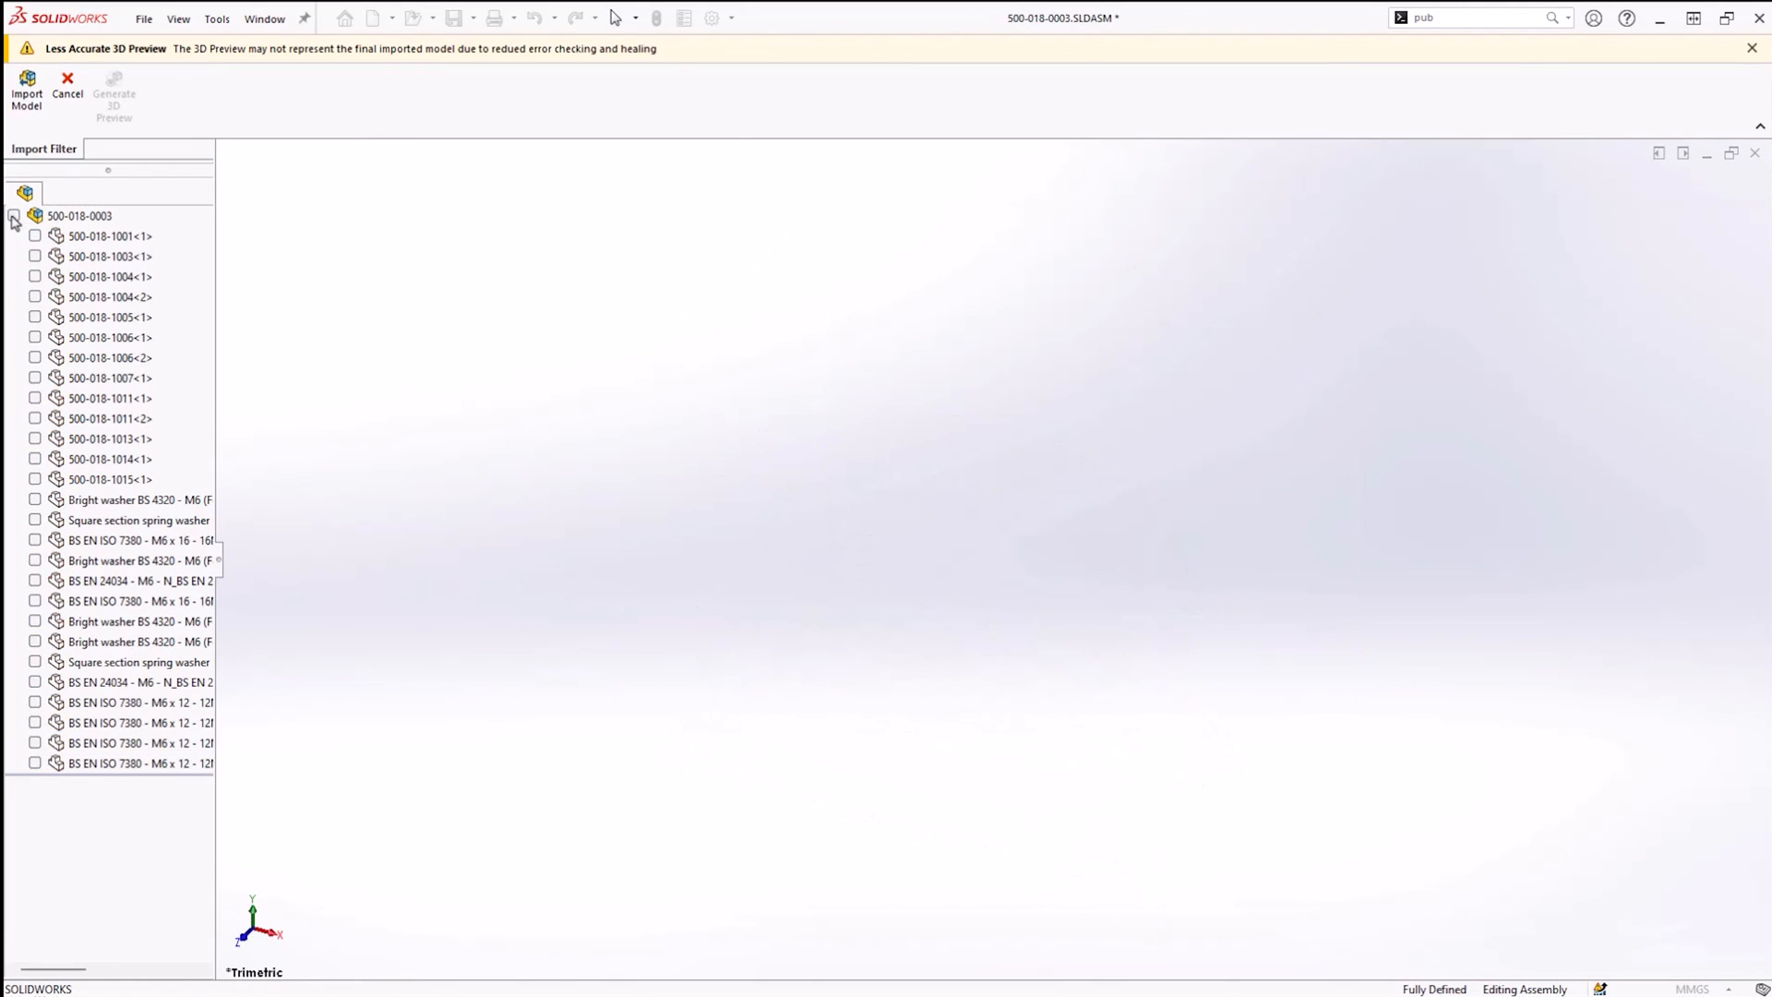
left_click(35, 234)
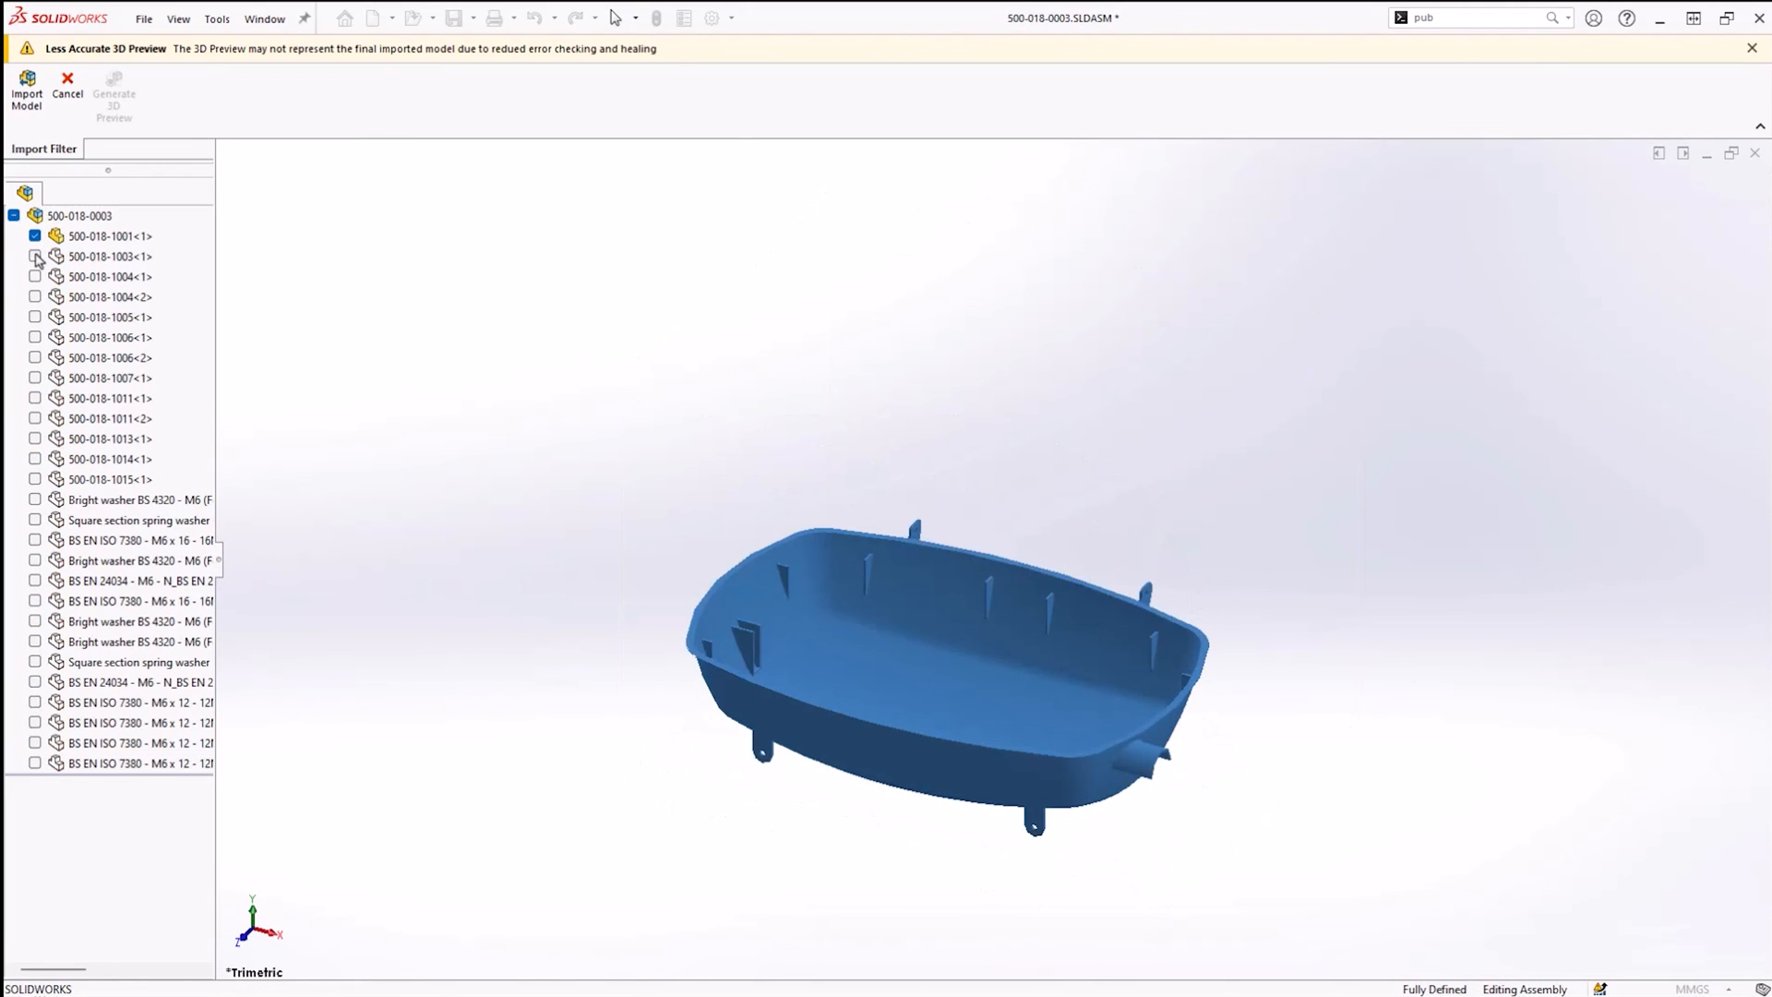
left_click(35, 277)
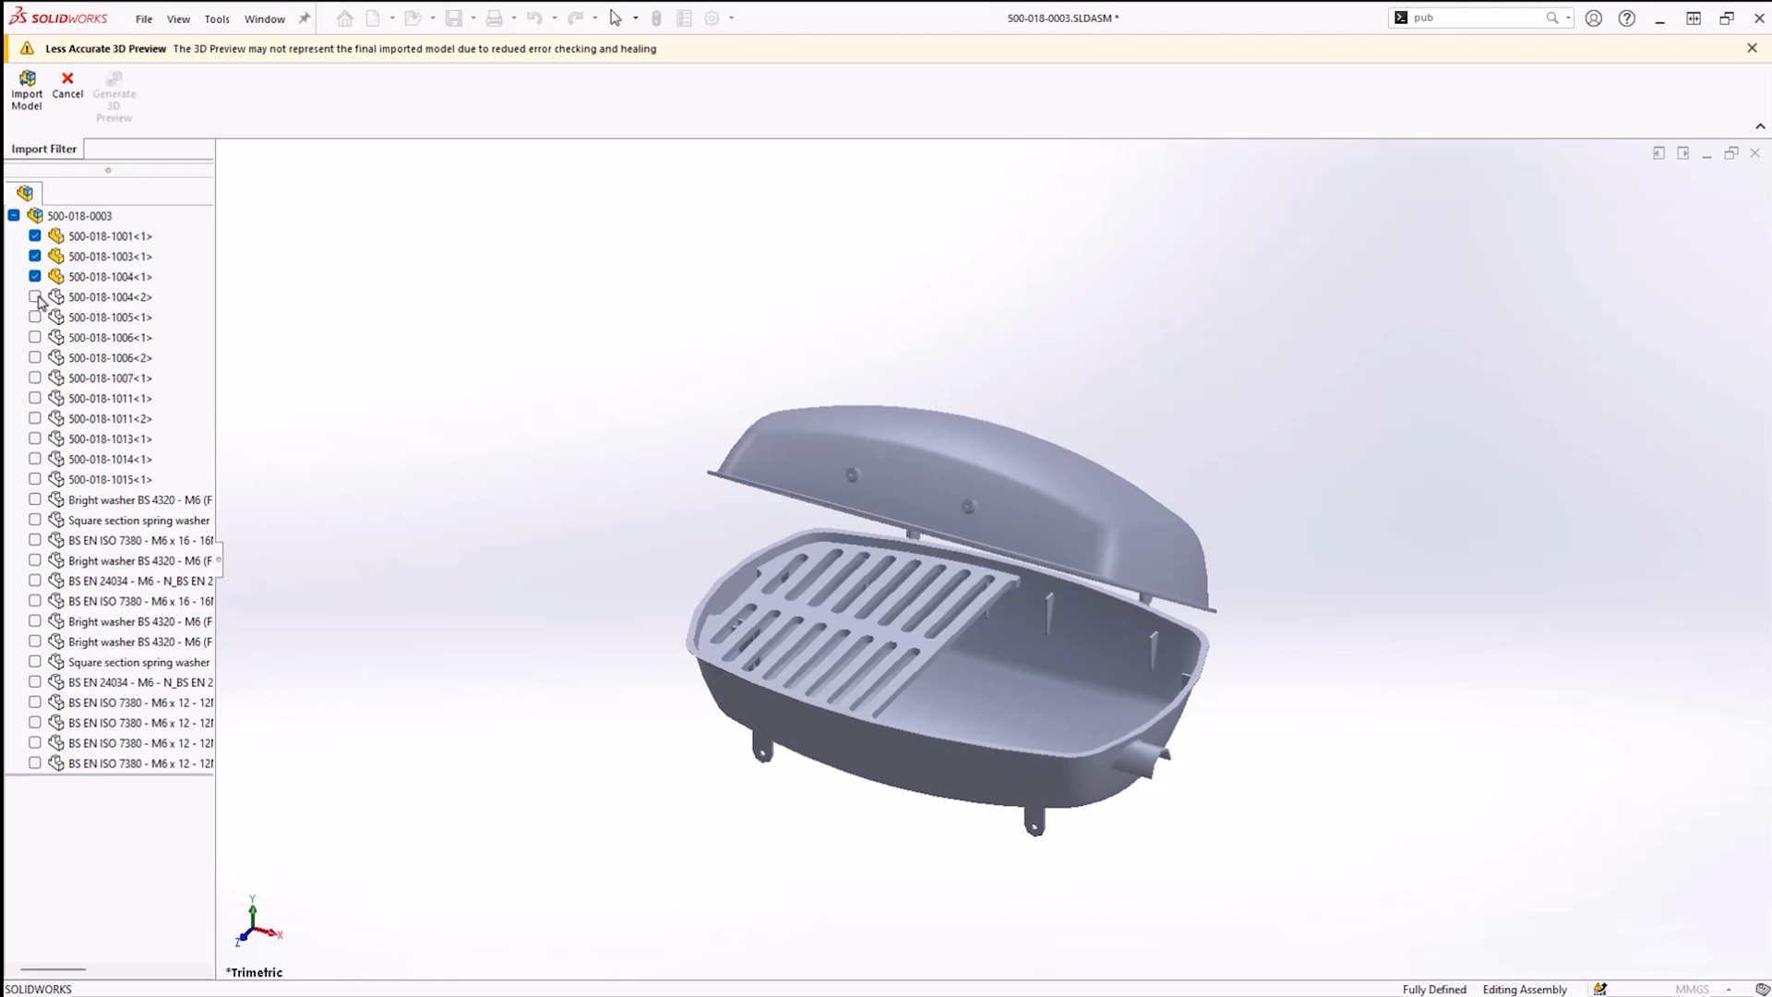
left_click(35, 296)
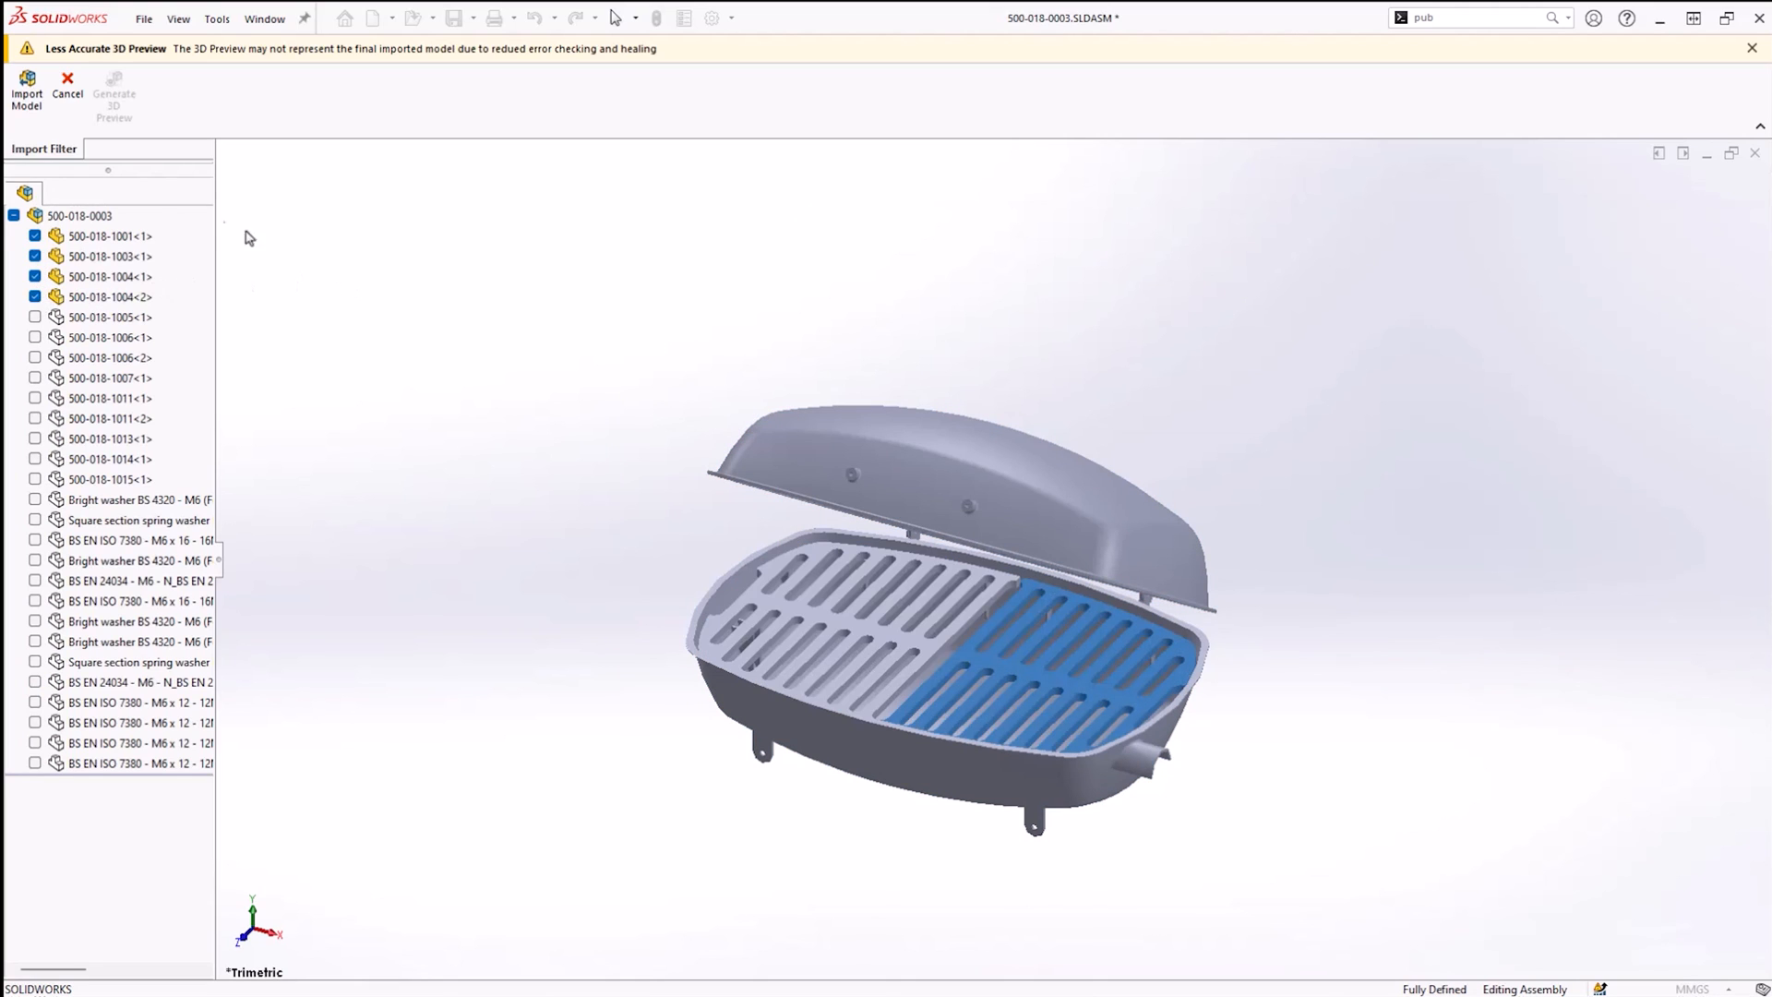
left_click(24, 92)
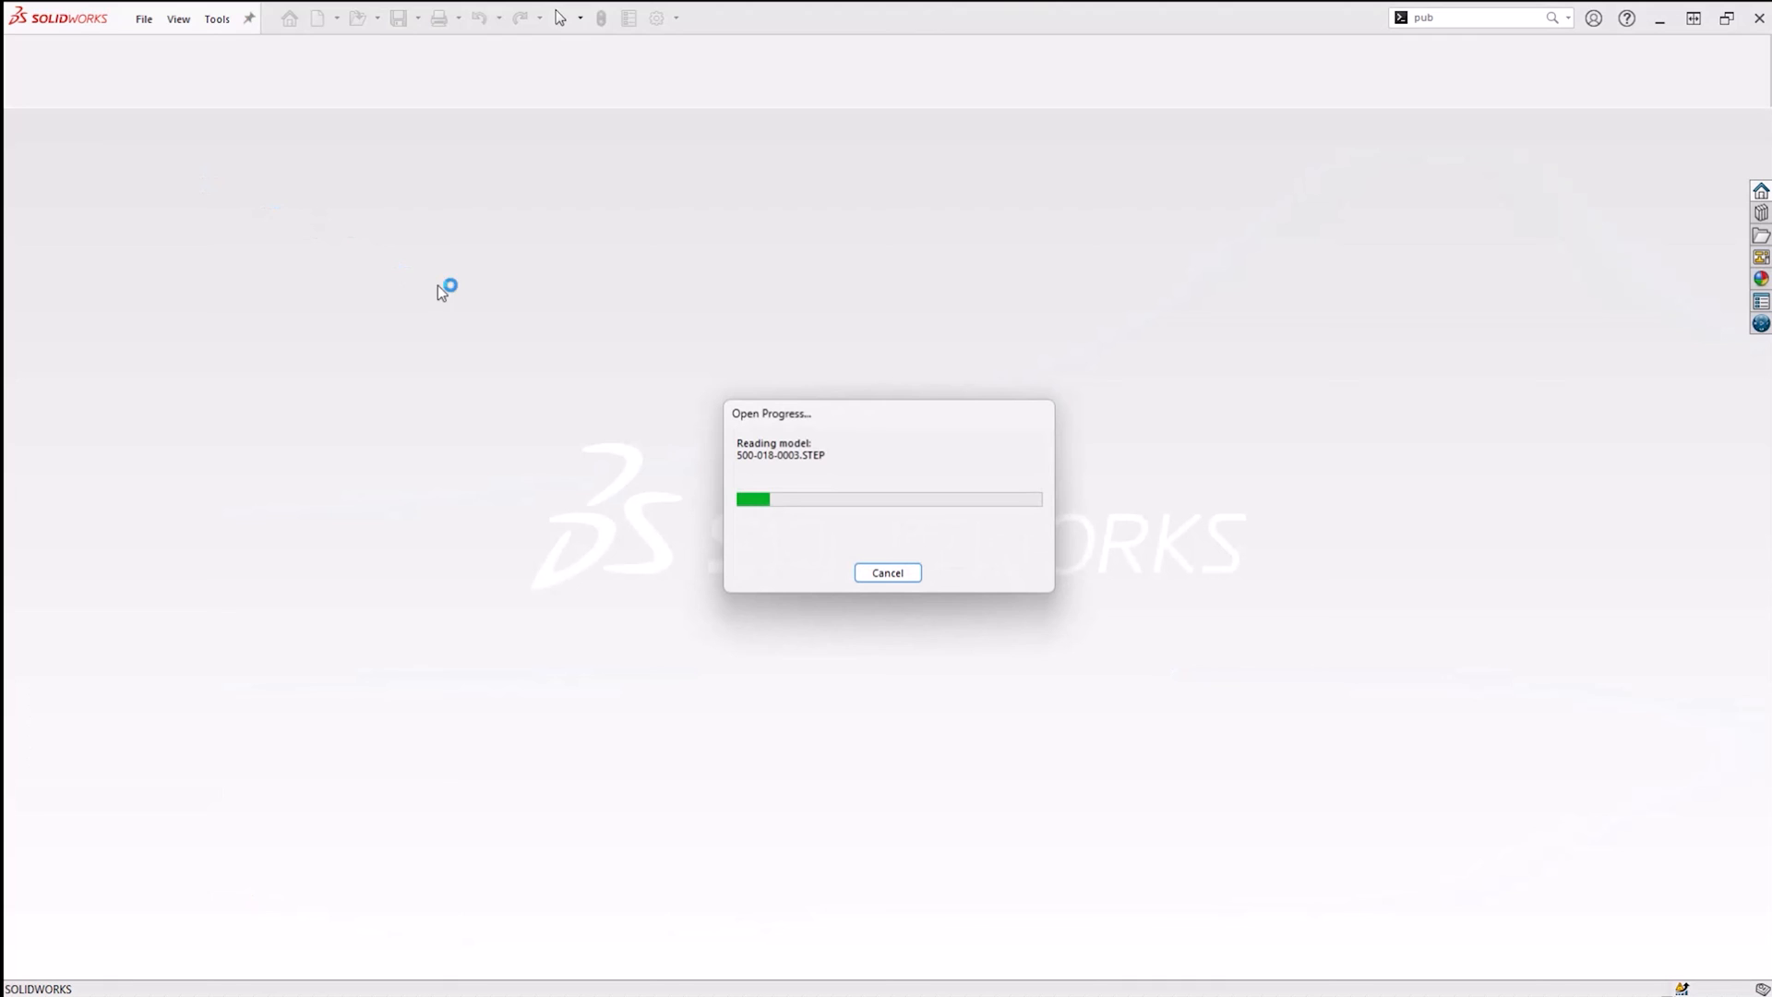